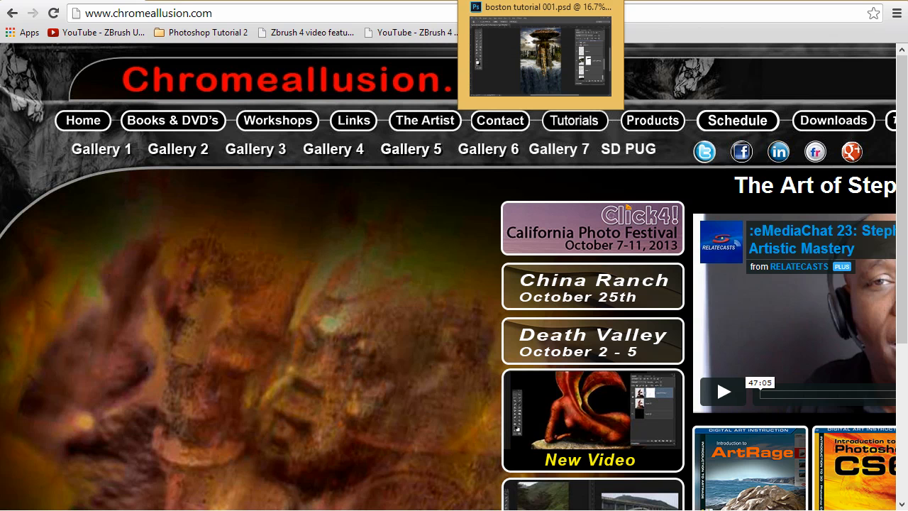
- Bring Photoshop back to the front with the Boston tutorial 001.psd composite
click(540, 57)
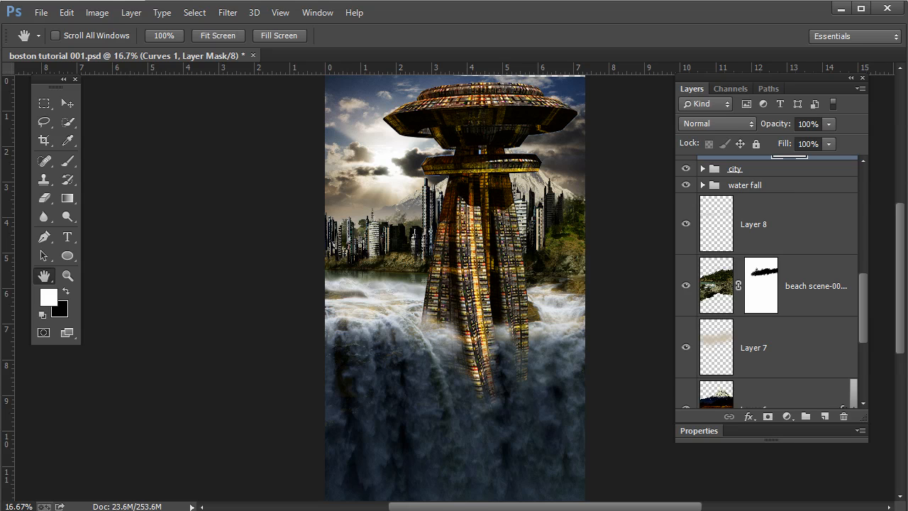
mouse_move(623, 14)
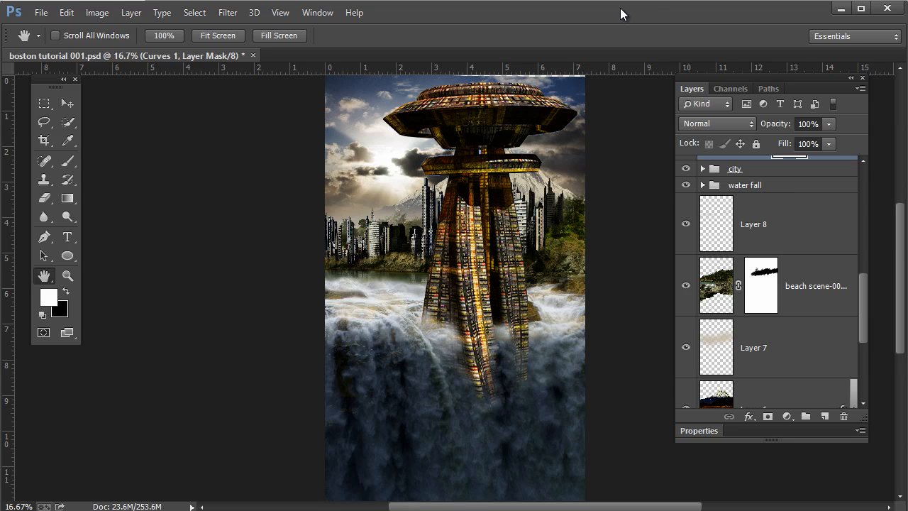
- Show Photoshop's Edit > Preferences > Plug-Ins page with Generator and server settings
click(66, 12)
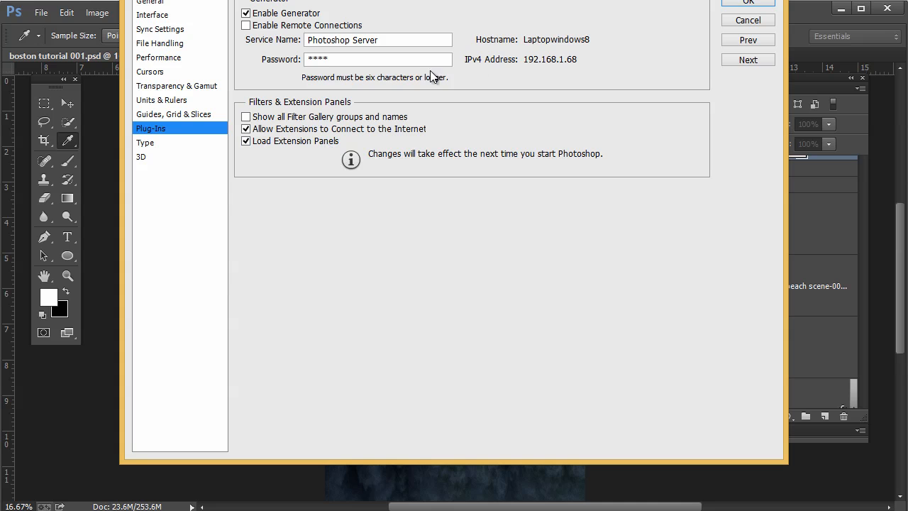
mouse_move(639, 22)
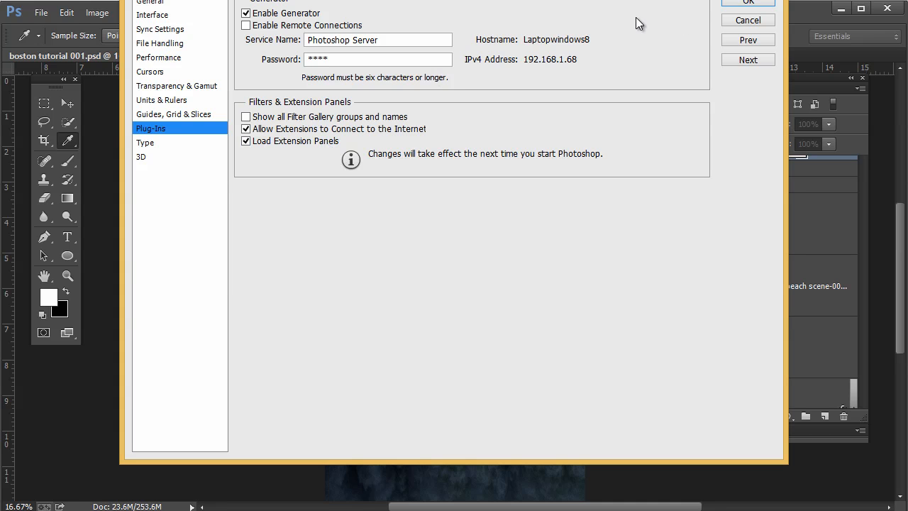
mouse_move(618, 22)
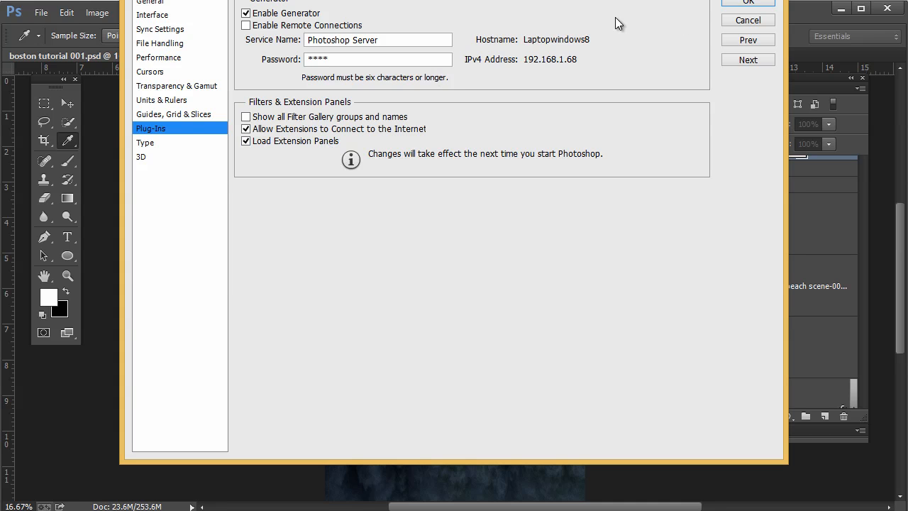
mouse_move(461, 111)
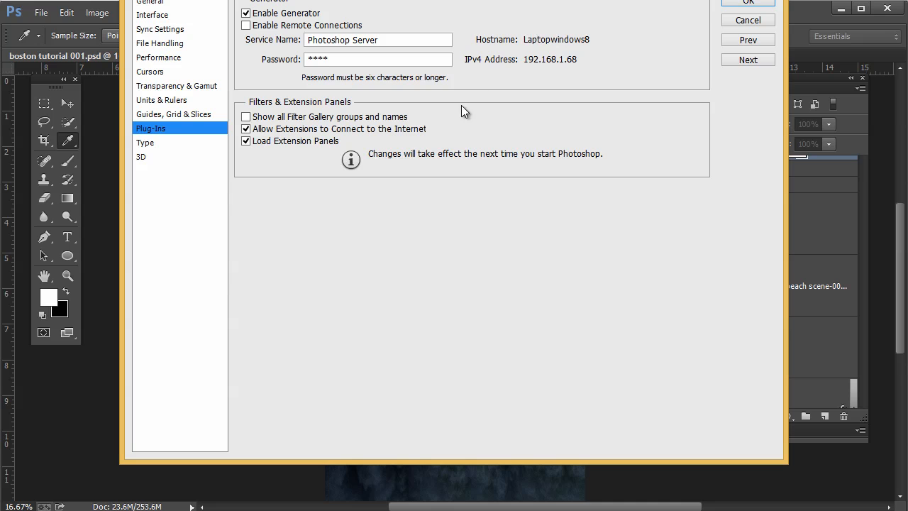
mouse_move(452, 129)
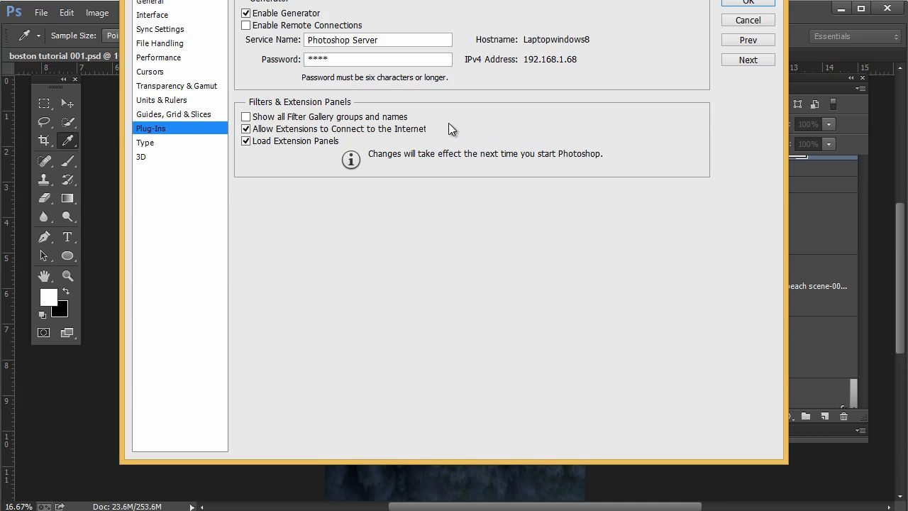
mouse_move(561, 60)
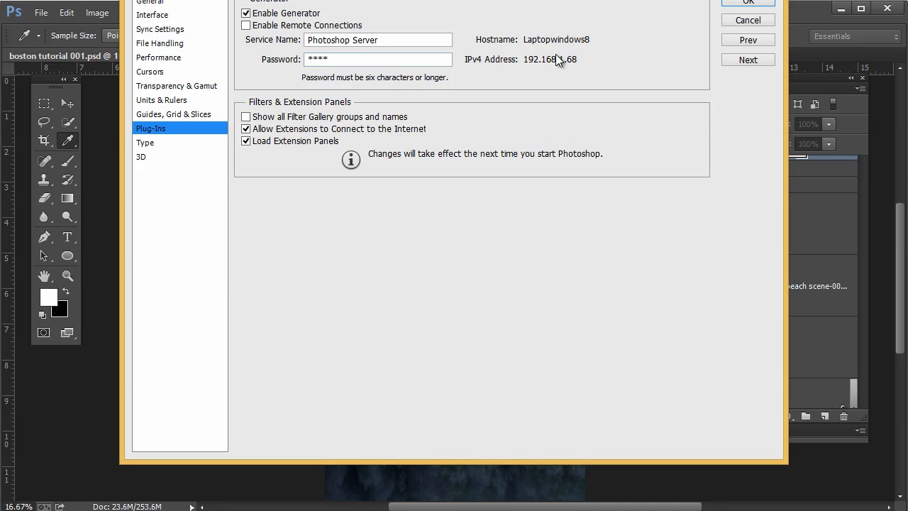
mouse_move(408, 98)
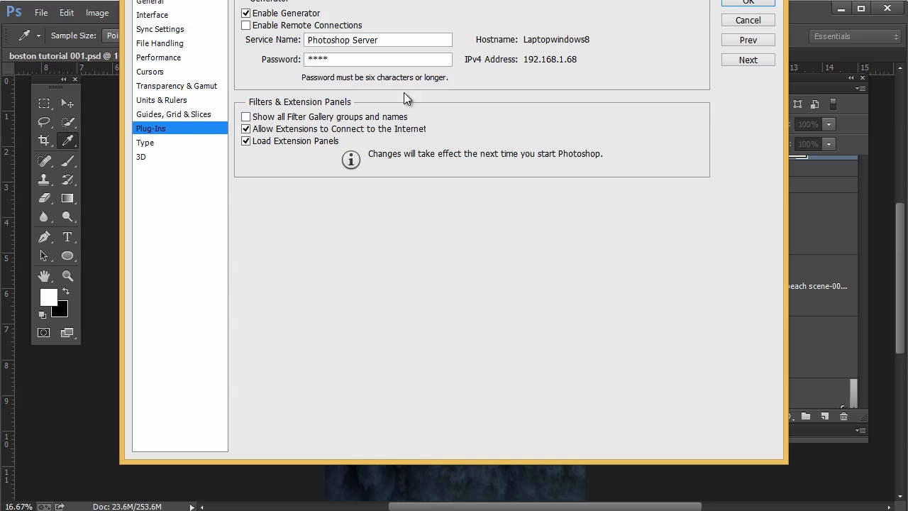
mouse_move(571, 16)
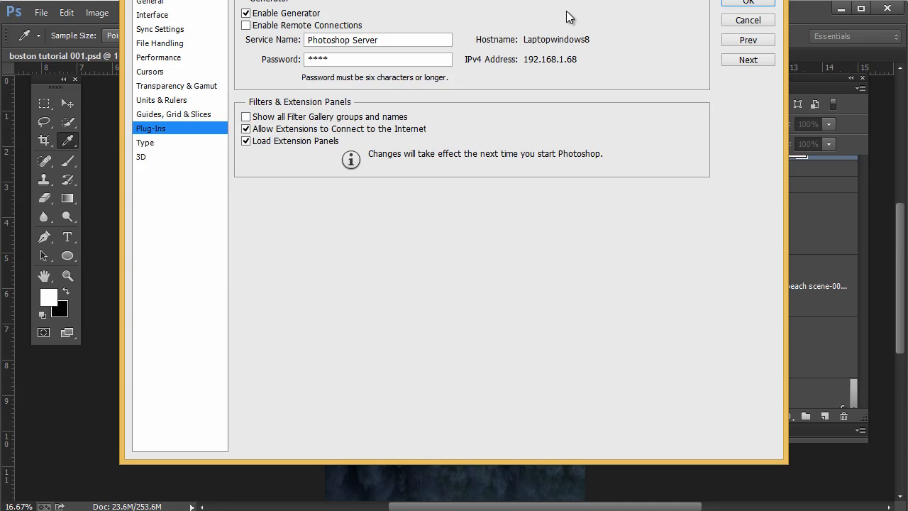
mouse_move(564, 44)
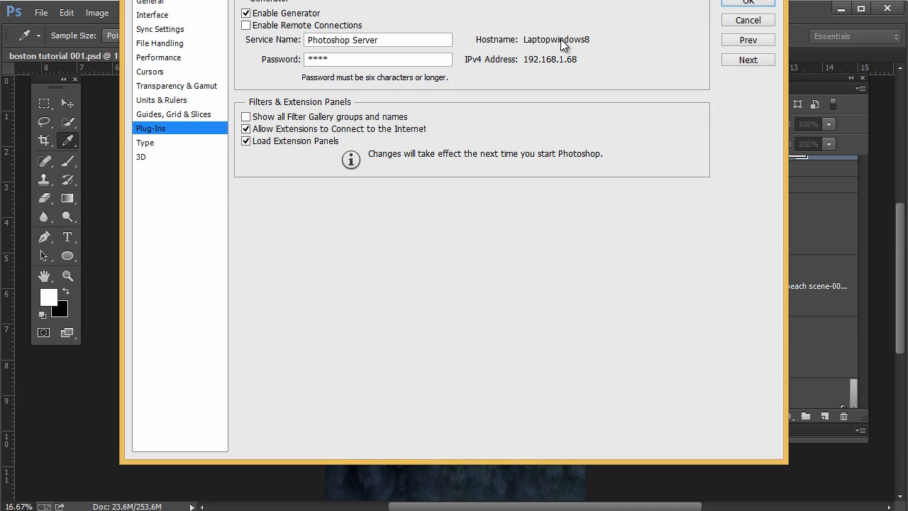
mouse_move(696, 9)
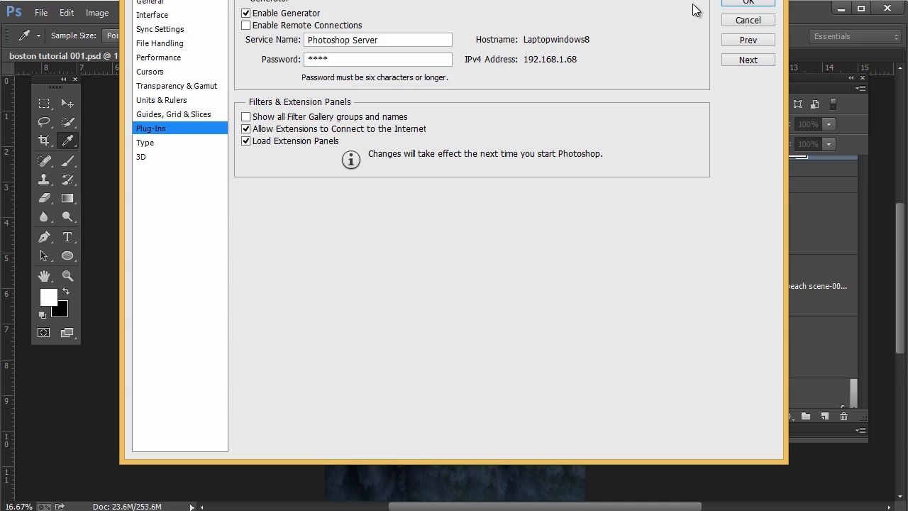
mouse_move(680, 8)
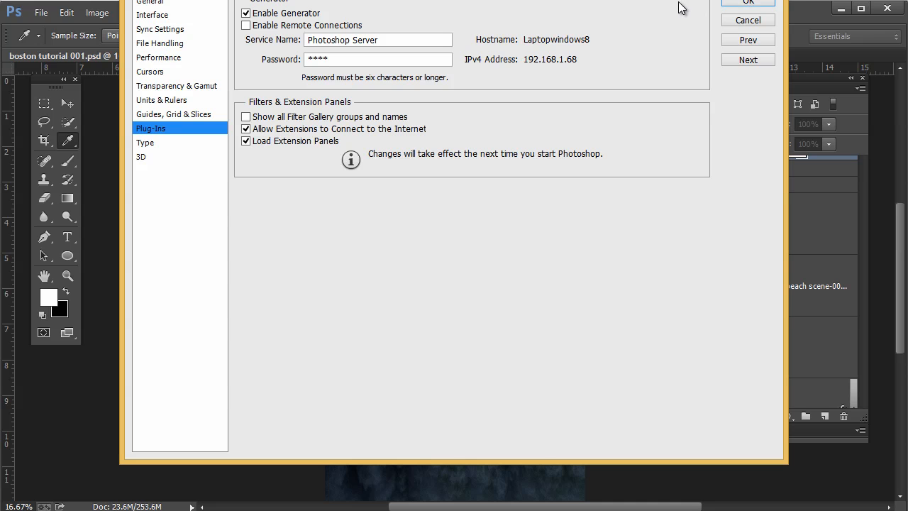
mouse_move(747, 16)
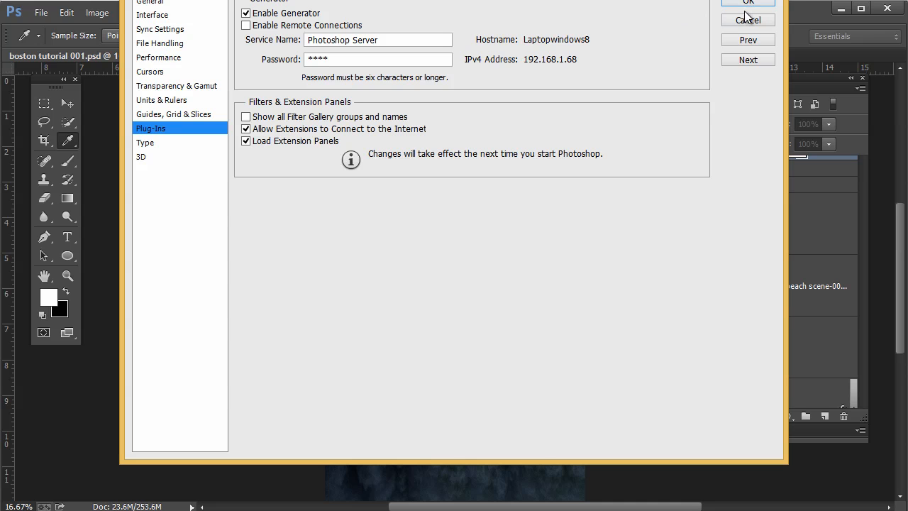
- Close Preferences and open the Filter menu to look for Nik Collection
click(748, 2)
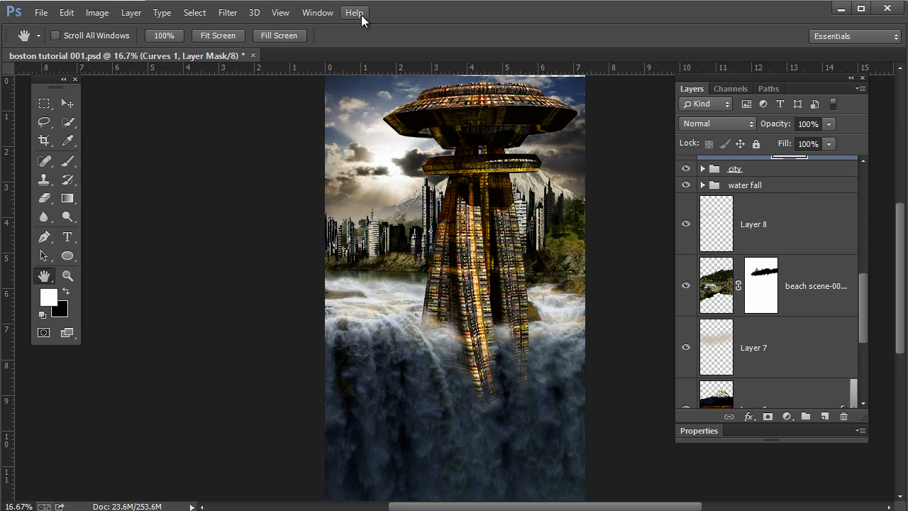
click(227, 12)
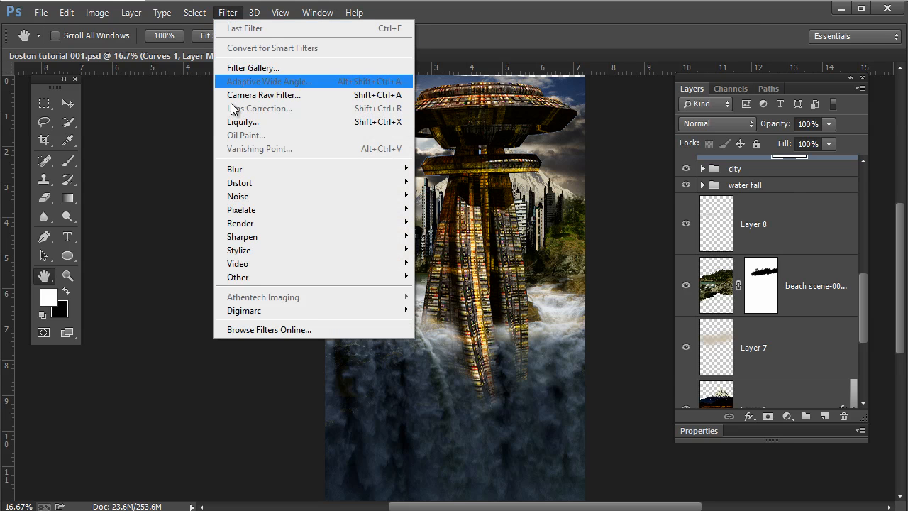
mouse_move(249, 277)
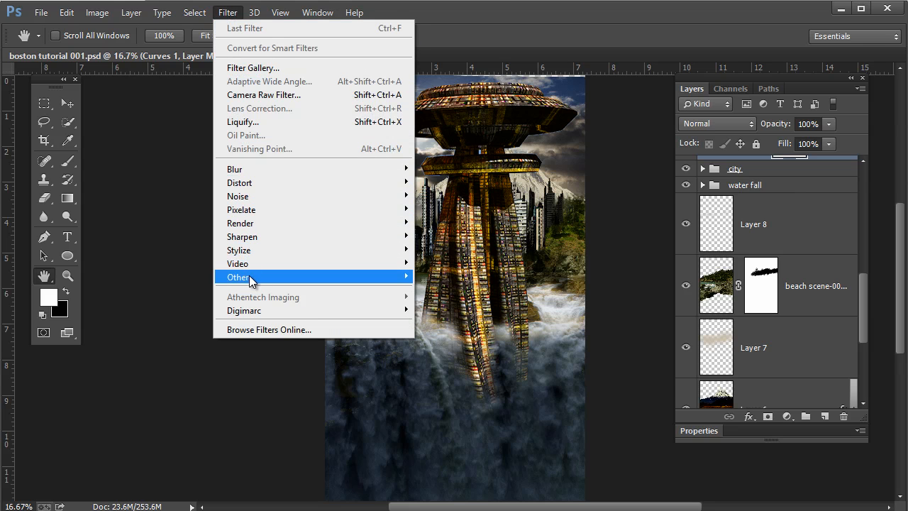
mouse_move(247, 294)
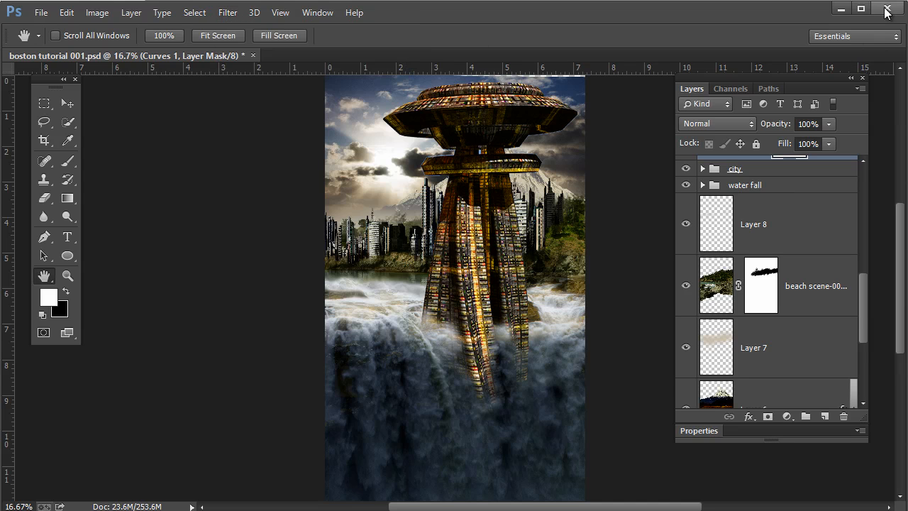
- Quit Photoshop, retry Nik Collection Setup, and install despite the newer-version warning
click(887, 7)
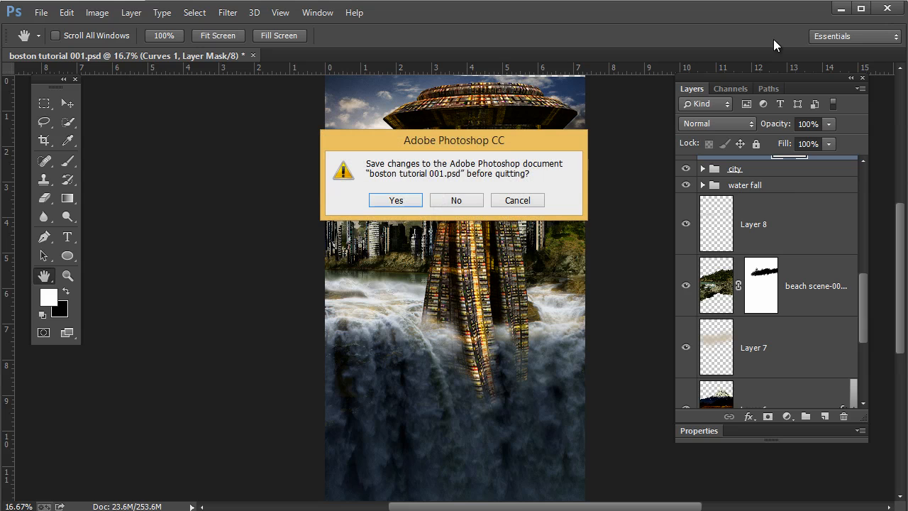
mouse_move(456, 201)
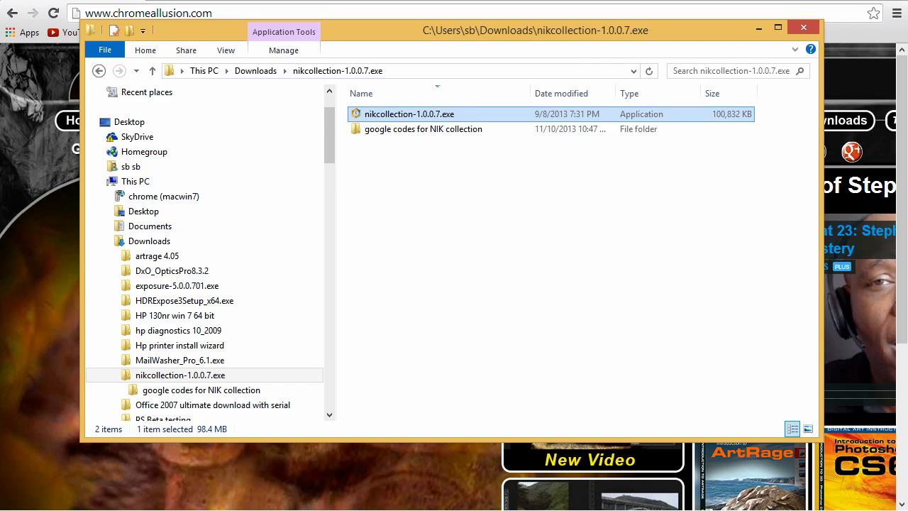
mouse_move(543, 159)
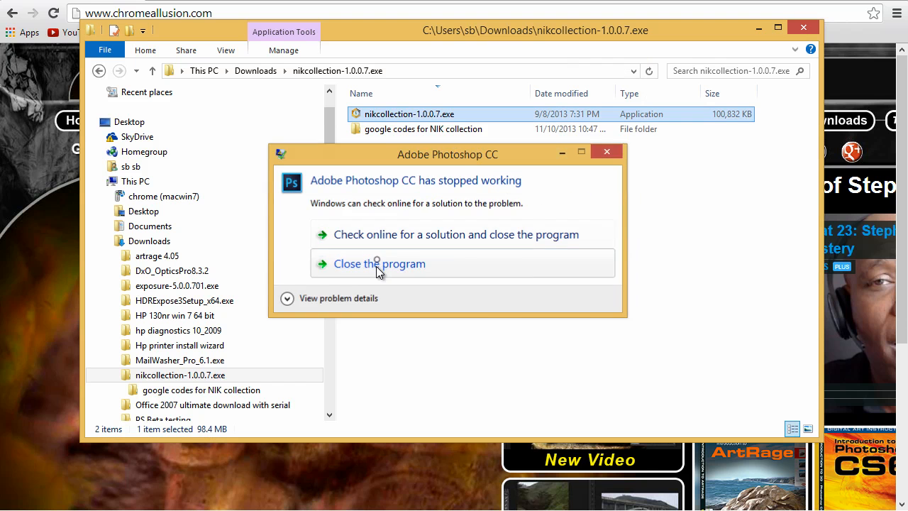
click(379, 263)
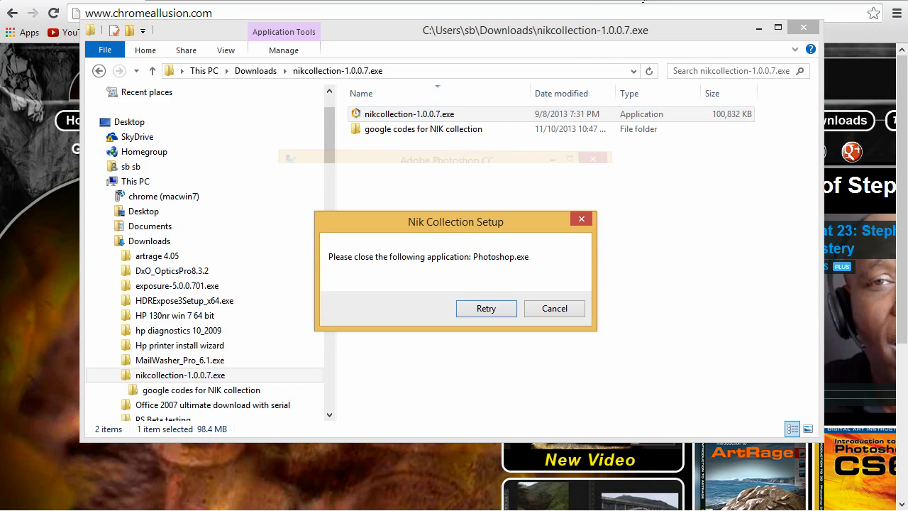
drag(456, 221, 397, 166)
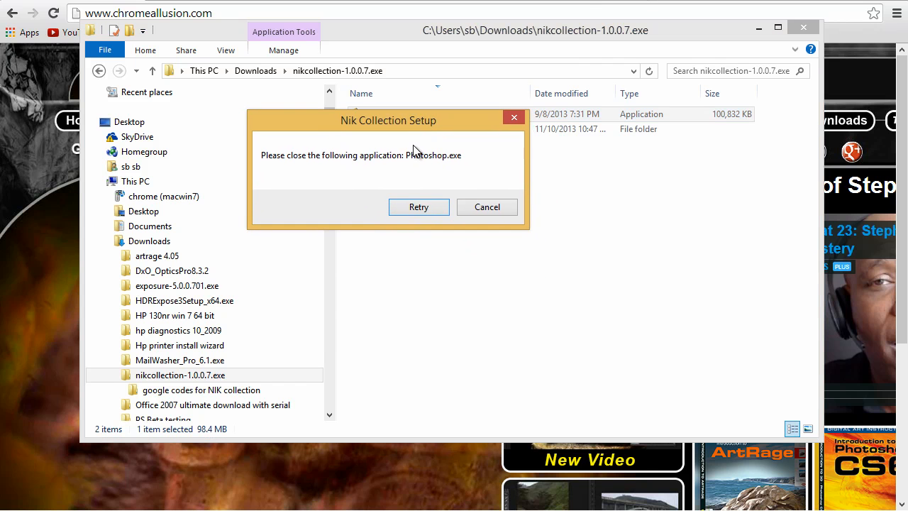
mouse_move(458, 172)
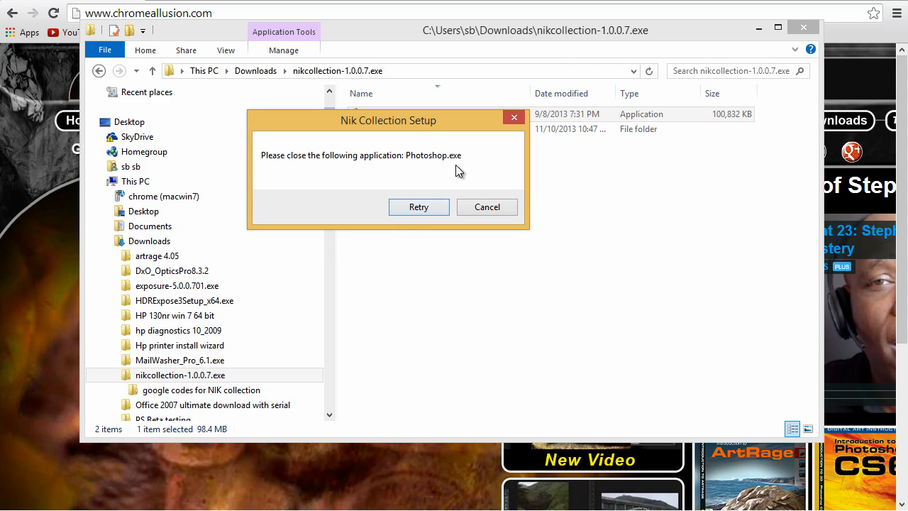
click(418, 207)
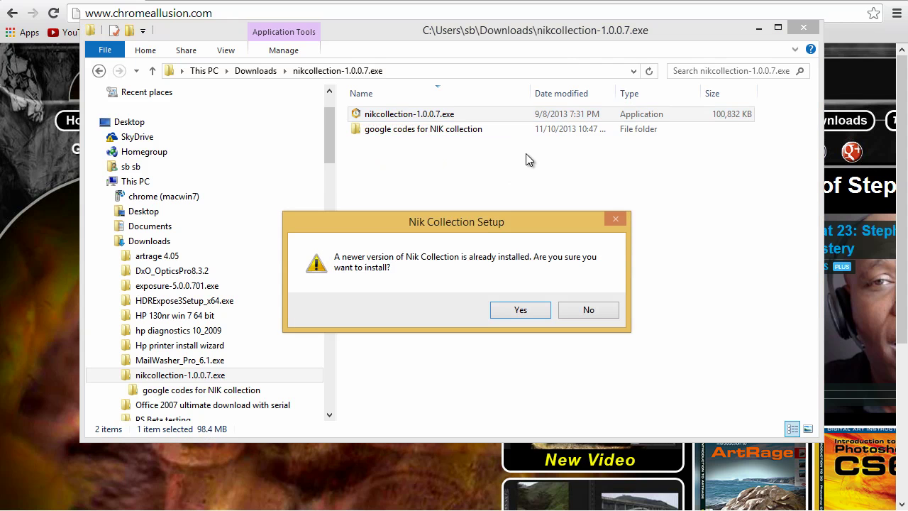
click(588, 309)
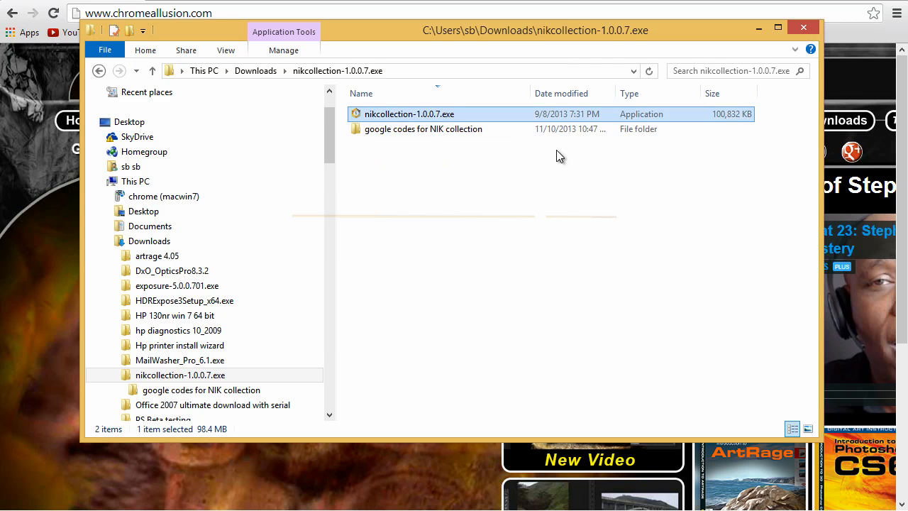
- Launch the Nik Collection installer, choose English (US), and accept the license
double_click(410, 113)
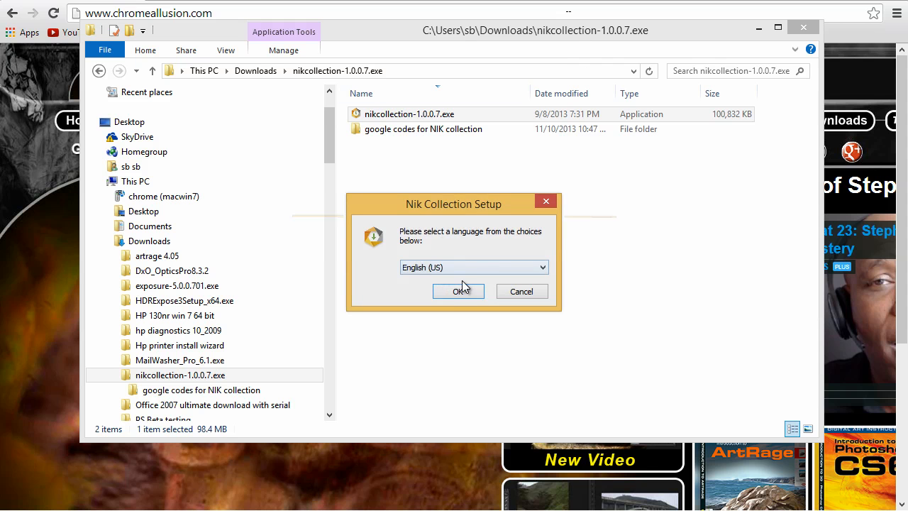
click(459, 291)
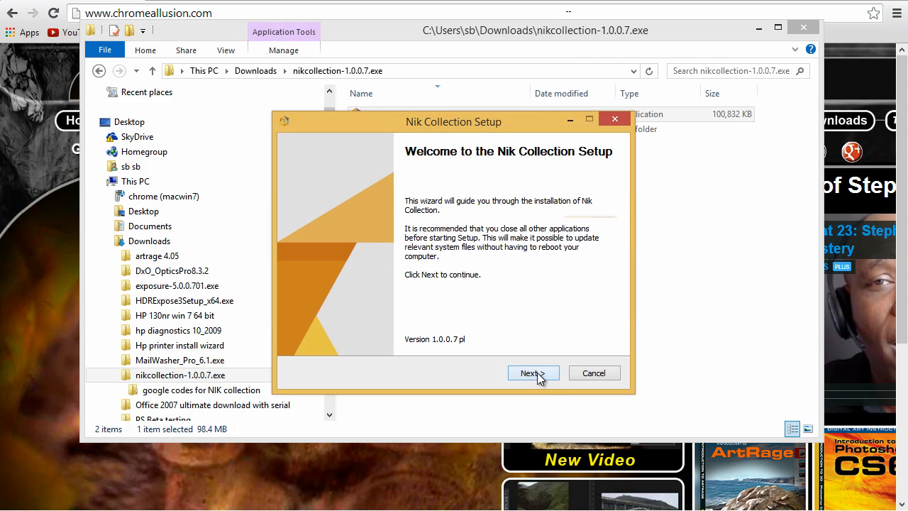
click(533, 373)
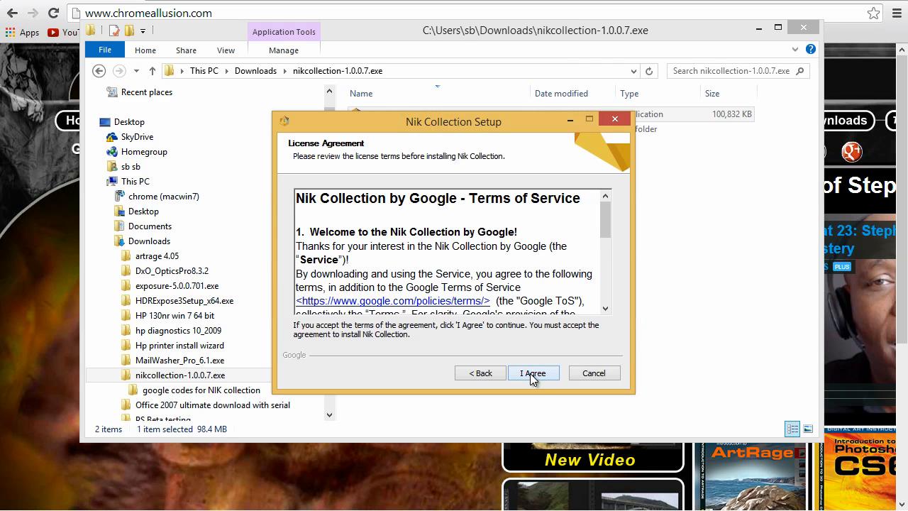
click(534, 372)
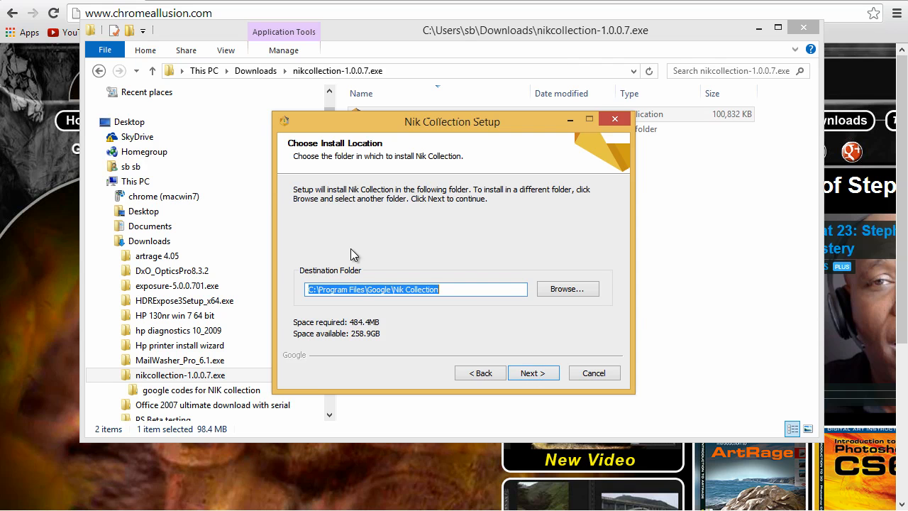
mouse_move(377, 304)
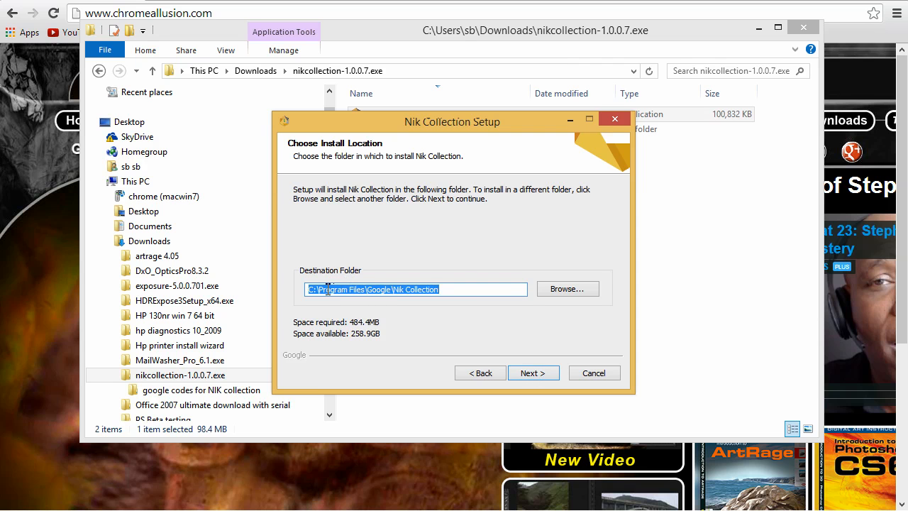
mouse_move(375, 303)
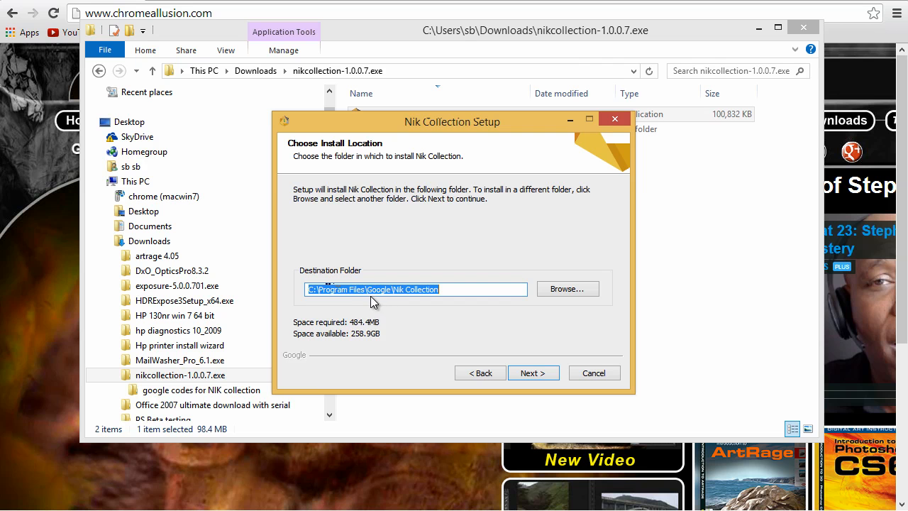
mouse_move(560, 294)
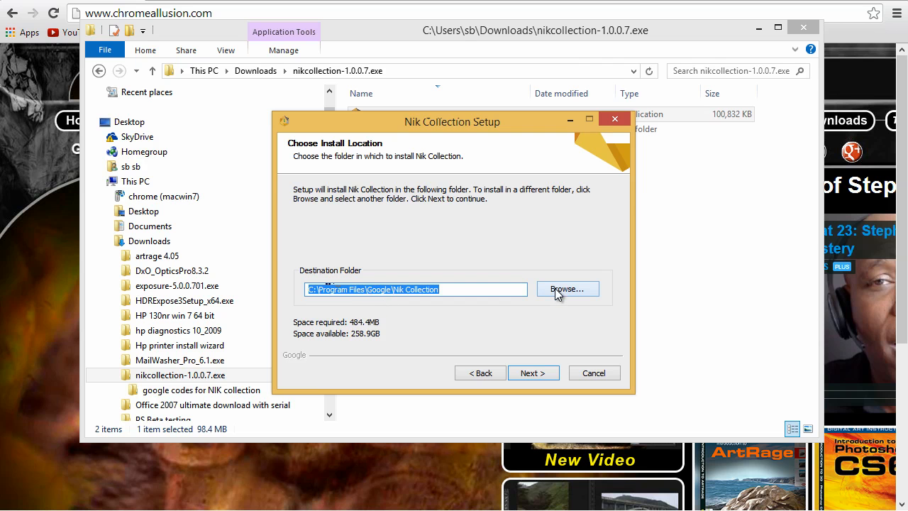
- Create a 'Nik Suite' folder under Desktop\3rd Party Plugins and confirm it as destination
click(566, 288)
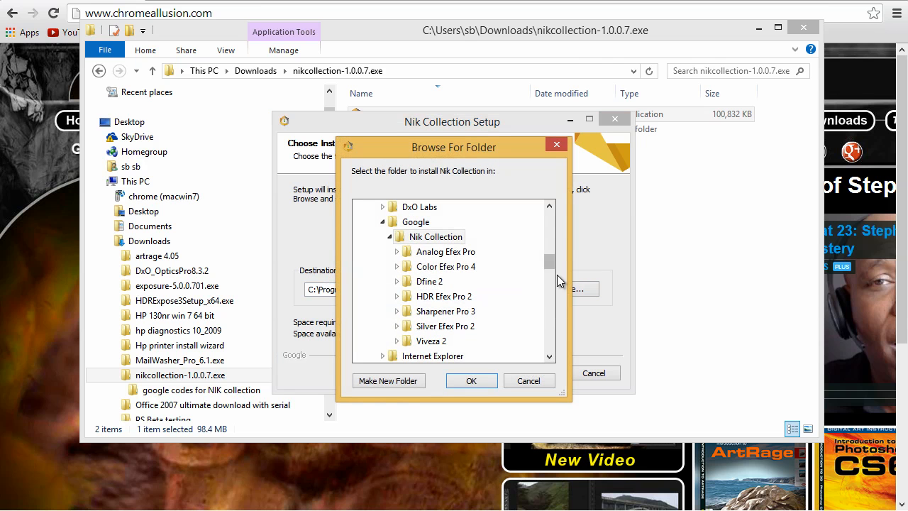
scroll(up, 3)
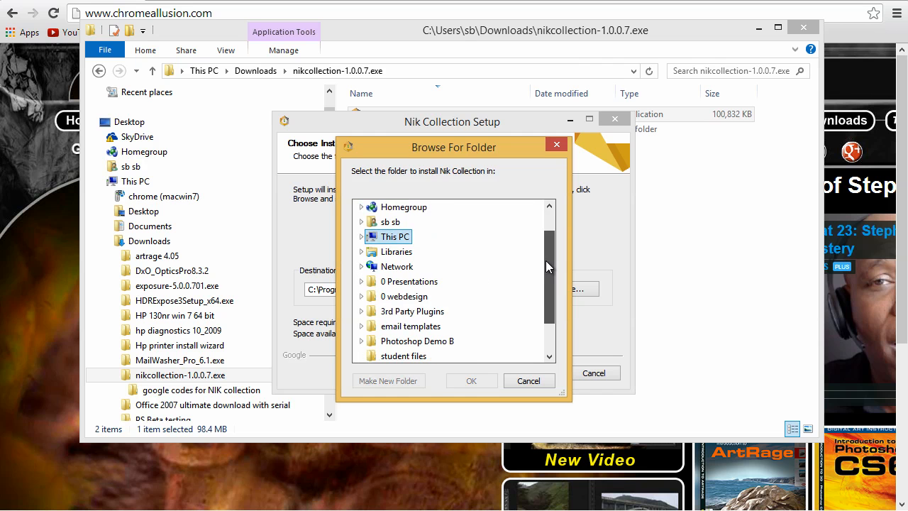
mouse_move(411, 311)
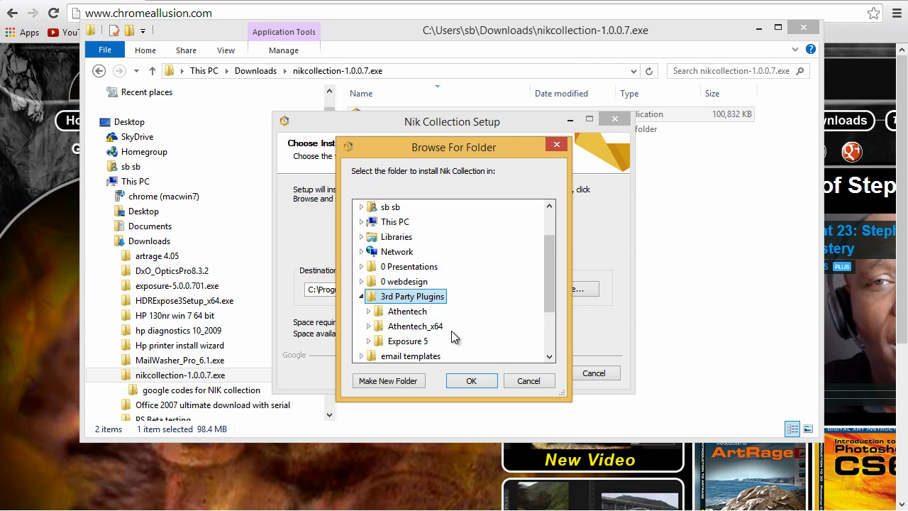
click(388, 381)
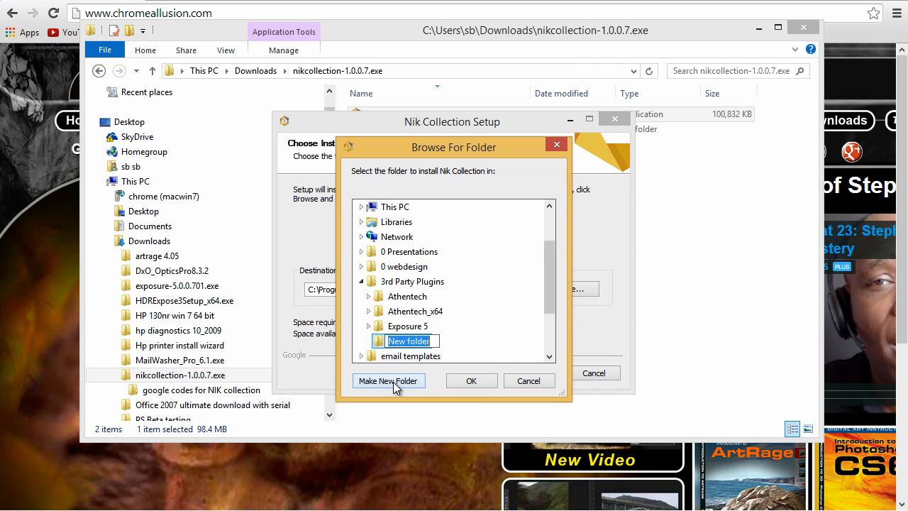
text(N)
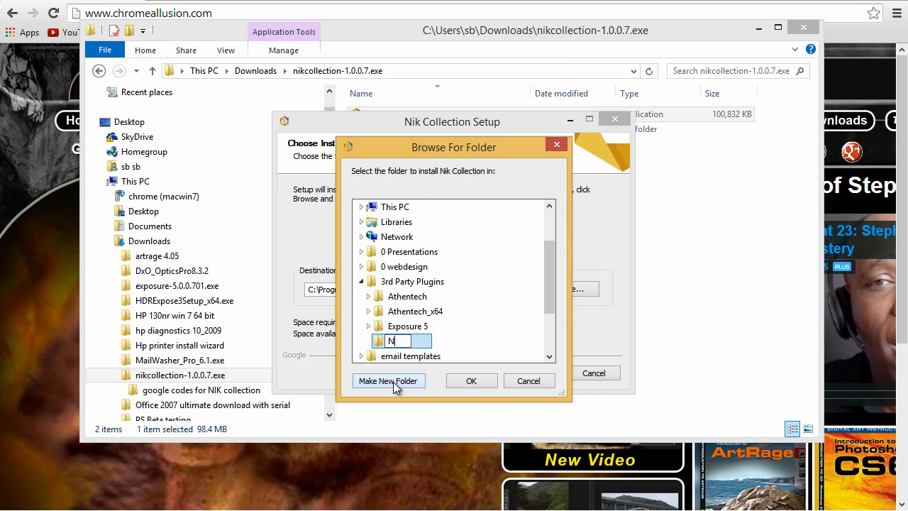
text(ik Suite)
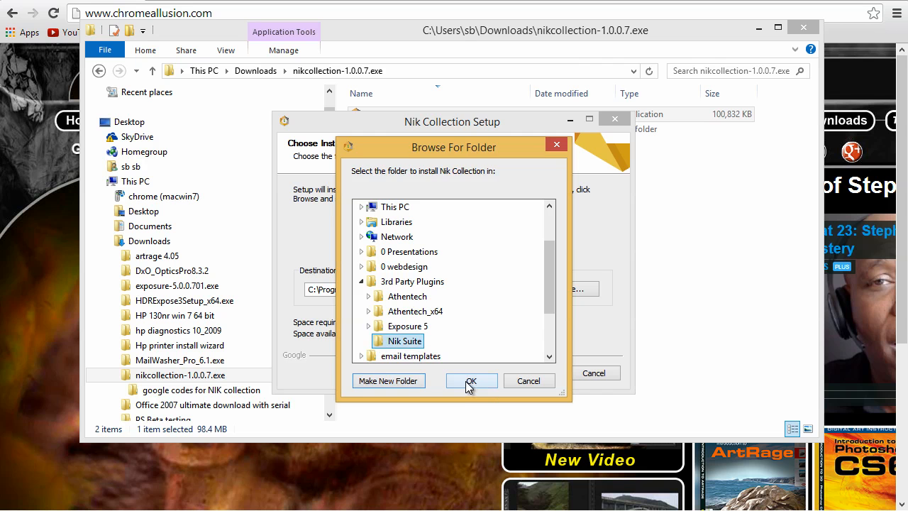
click(471, 380)
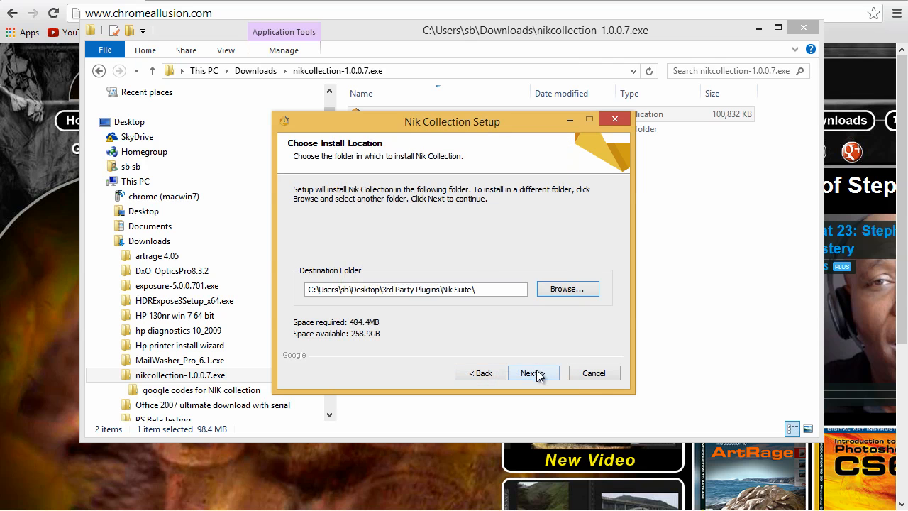
- Install Nik Collection into the Nik Suite folder and finish the wizard
click(533, 373)
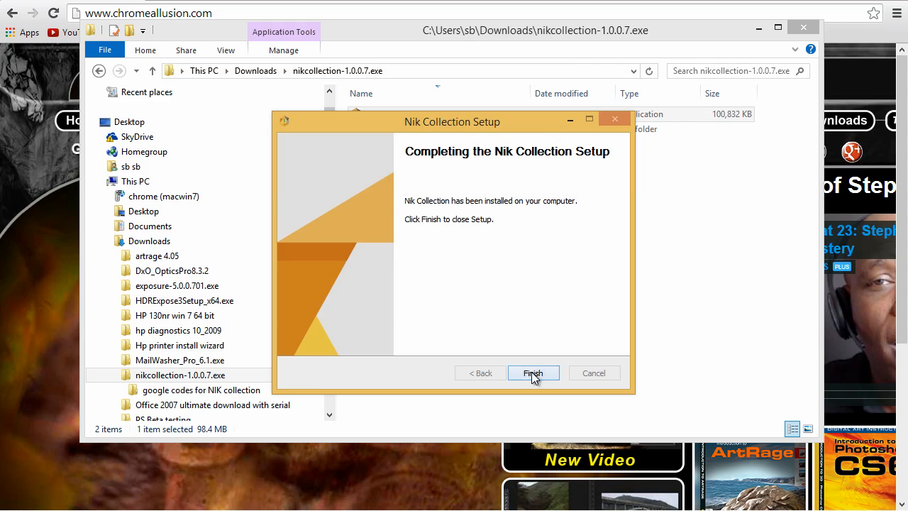
click(533, 373)
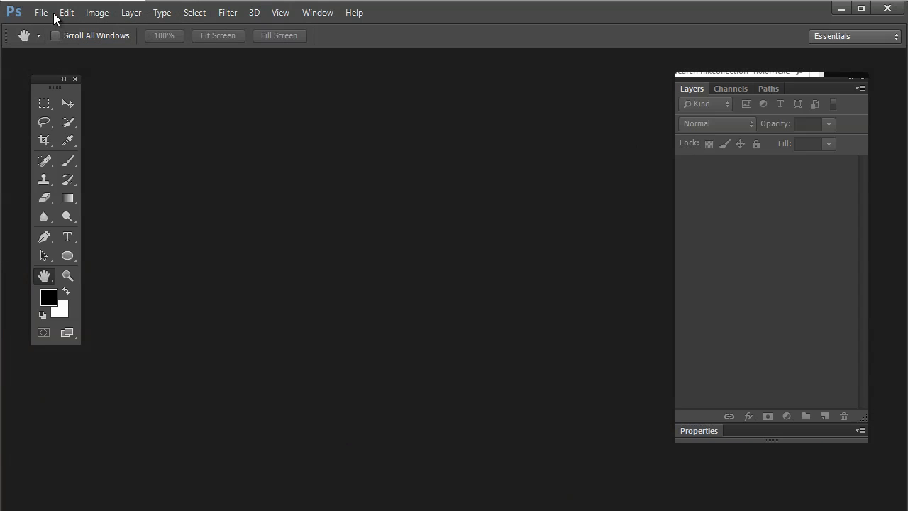
- Open the Filter menu and find only Athentech Imaging and Digimarc, no Nik Collection
click(228, 12)
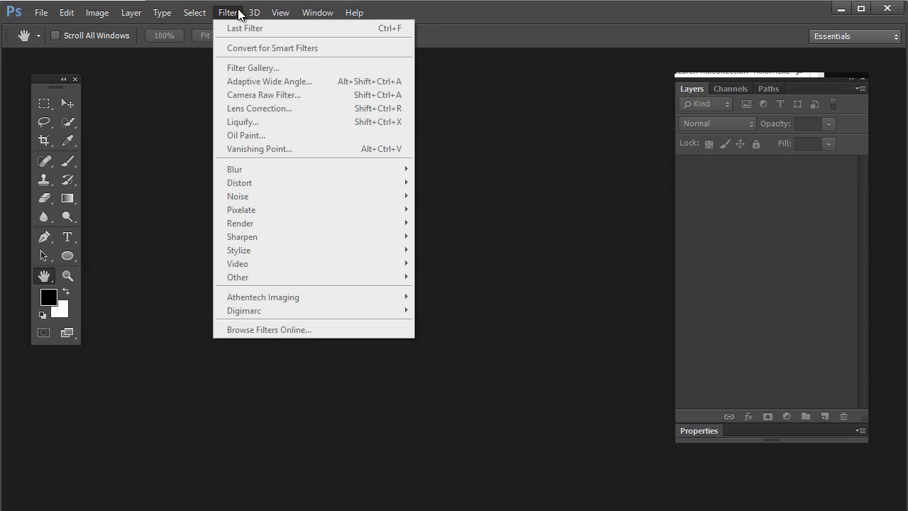
mouse_move(263, 149)
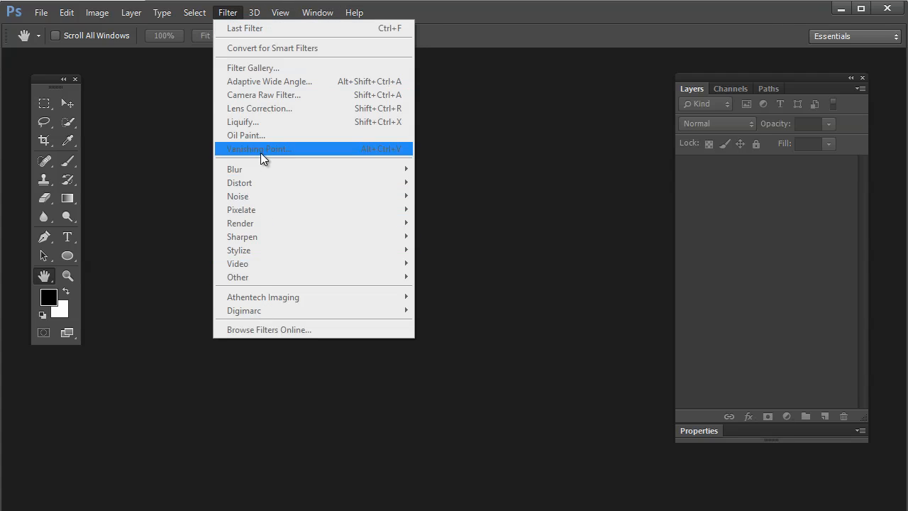
mouse_move(269, 329)
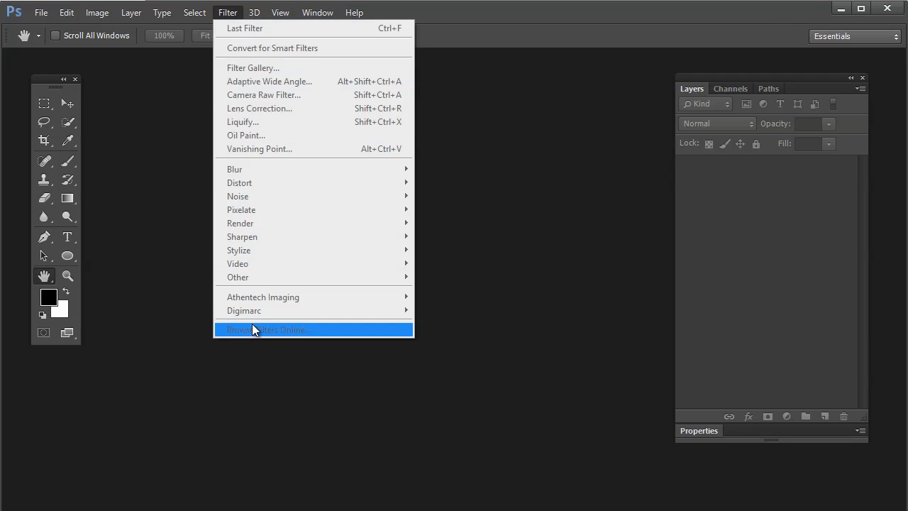
mouse_move(288, 94)
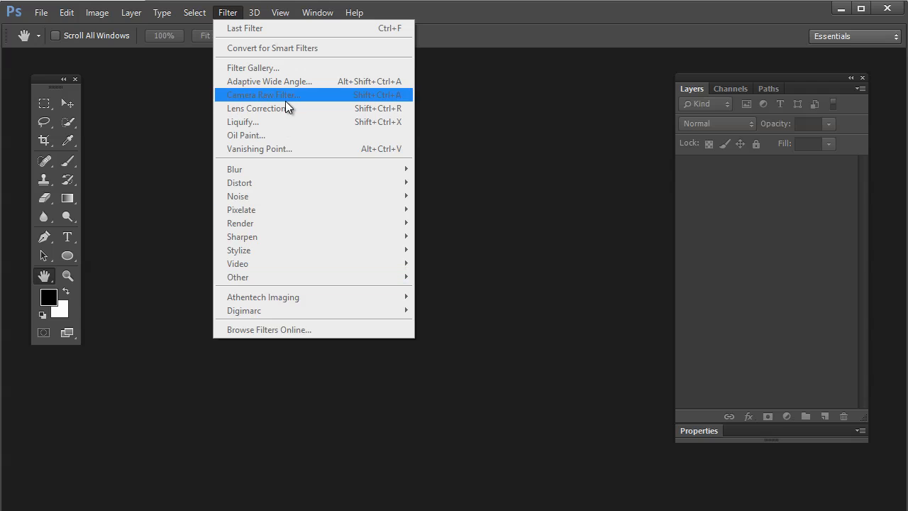
mouse_move(279, 223)
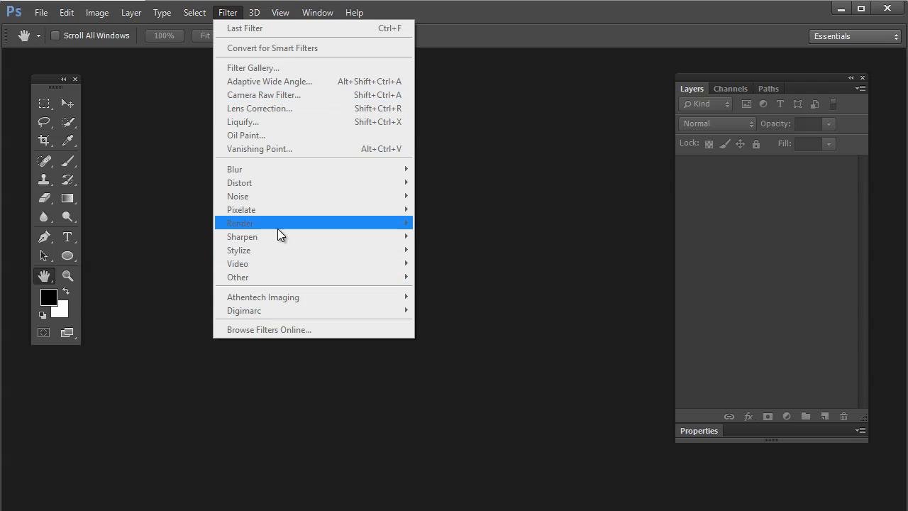
mouse_move(270, 329)
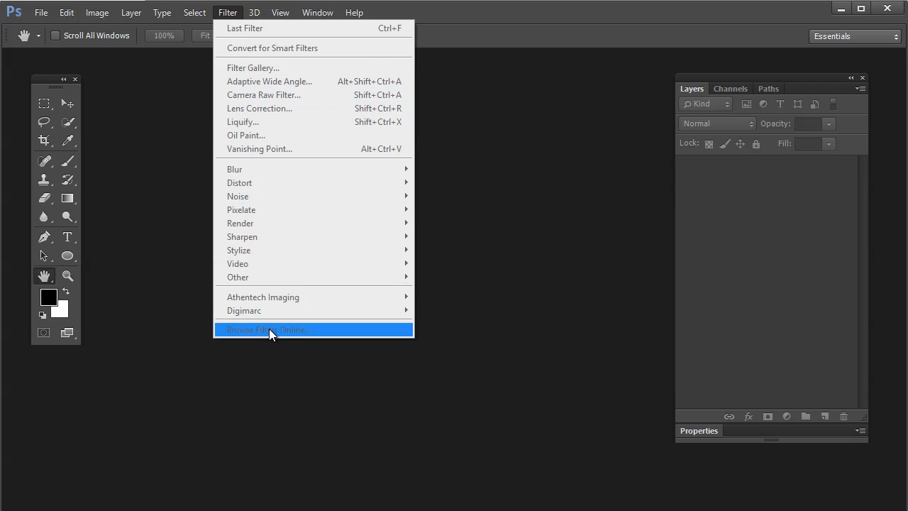
mouse_move(272, 327)
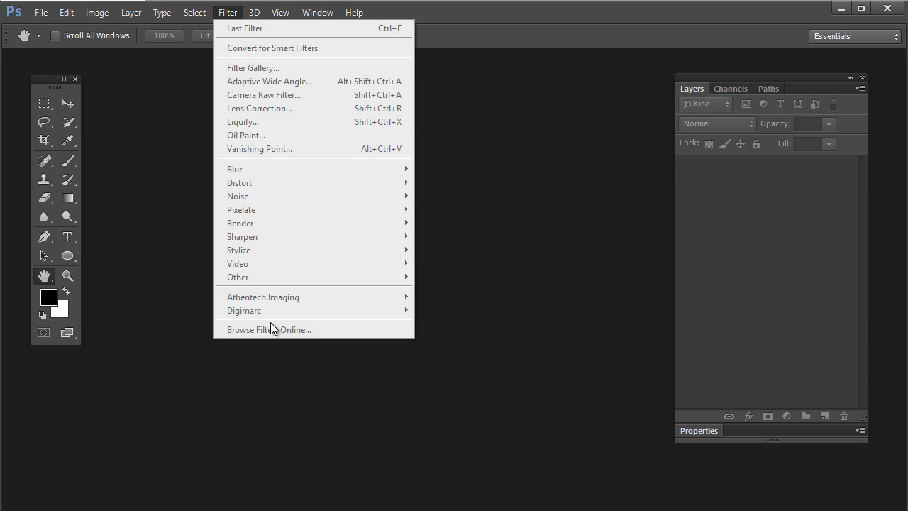
mouse_move(852, 48)
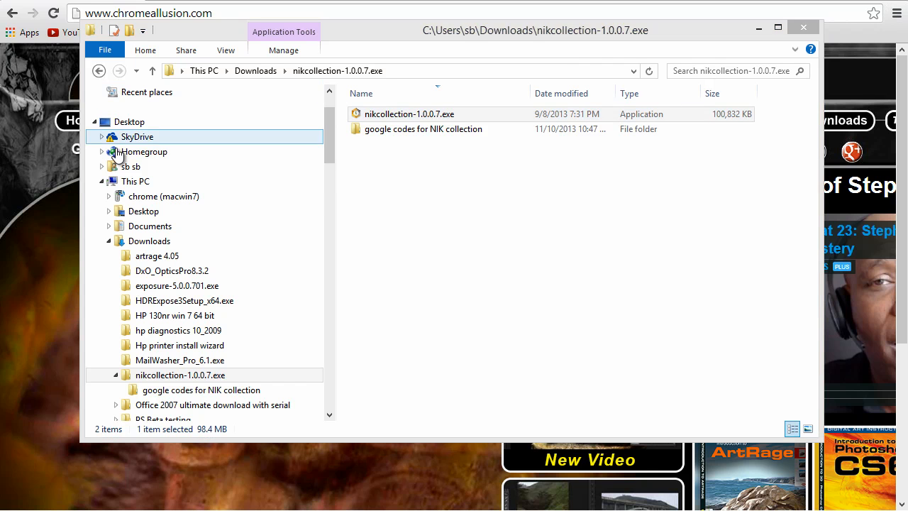
- Navigate from the Desktop into the 3rd Party Plugins folder
click(129, 121)
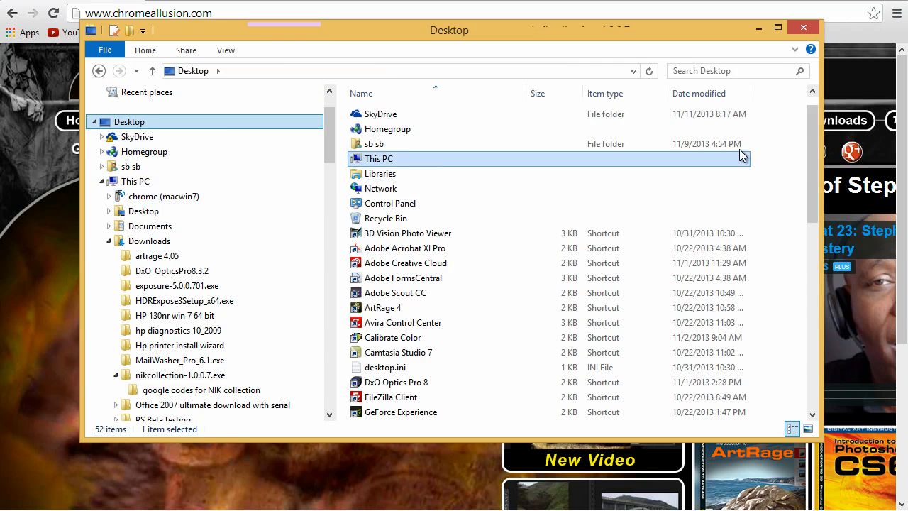
scroll(down, 3)
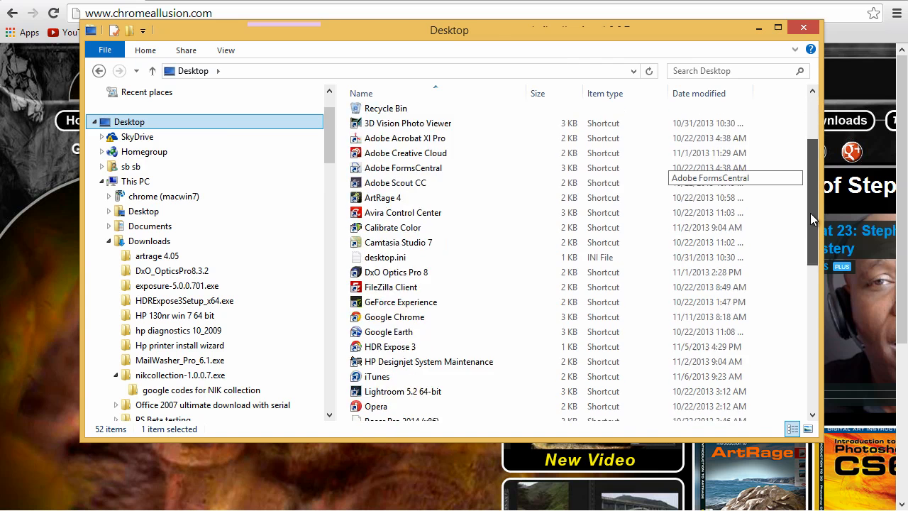
scroll(down, 3)
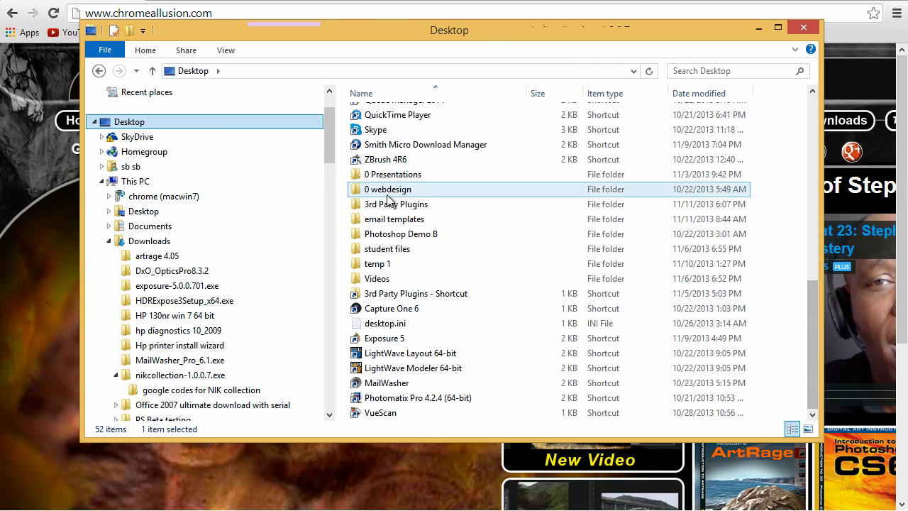
double_click(397, 204)
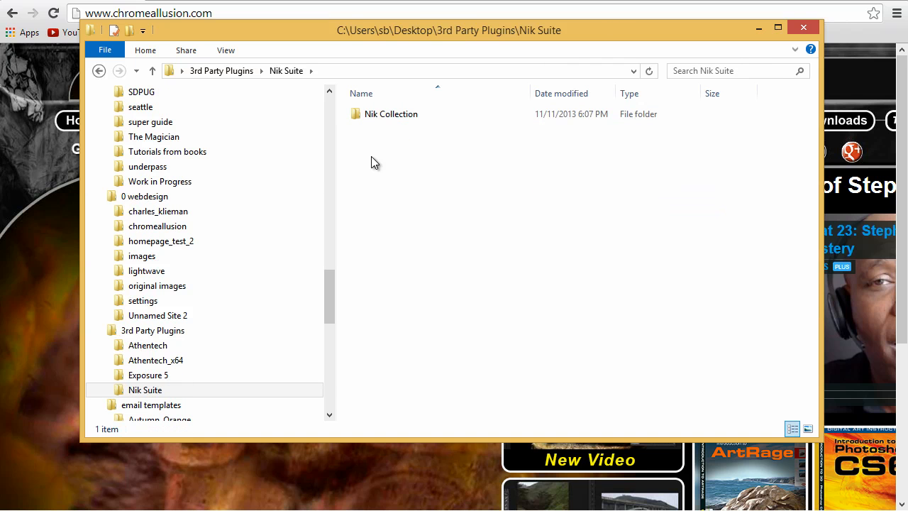
click(390, 113)
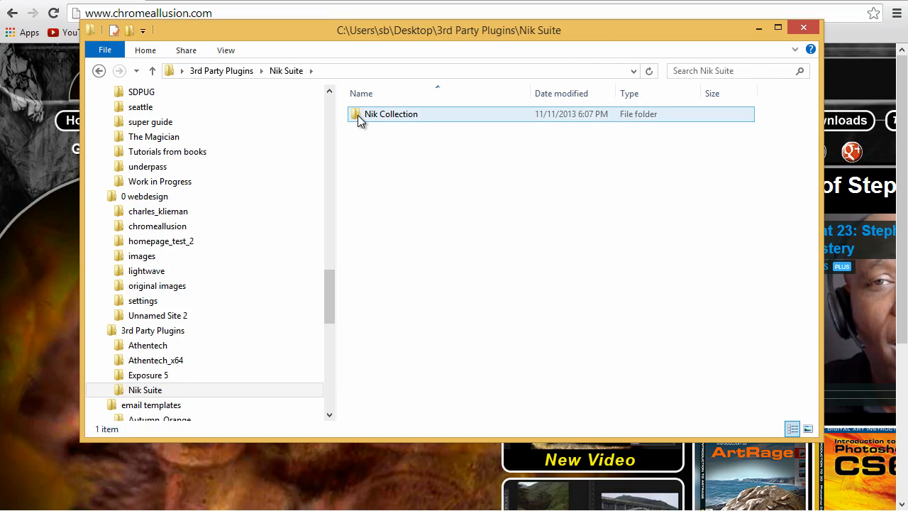
click(354, 174)
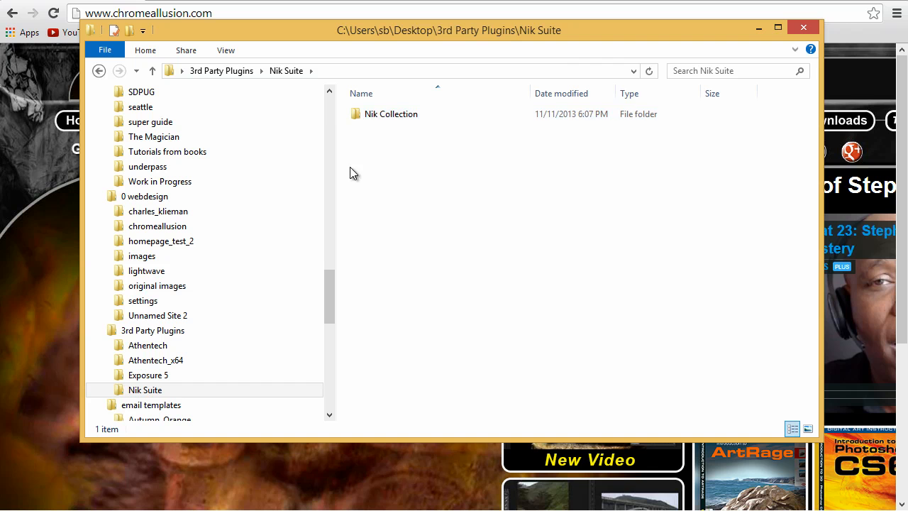
mouse_move(335, 273)
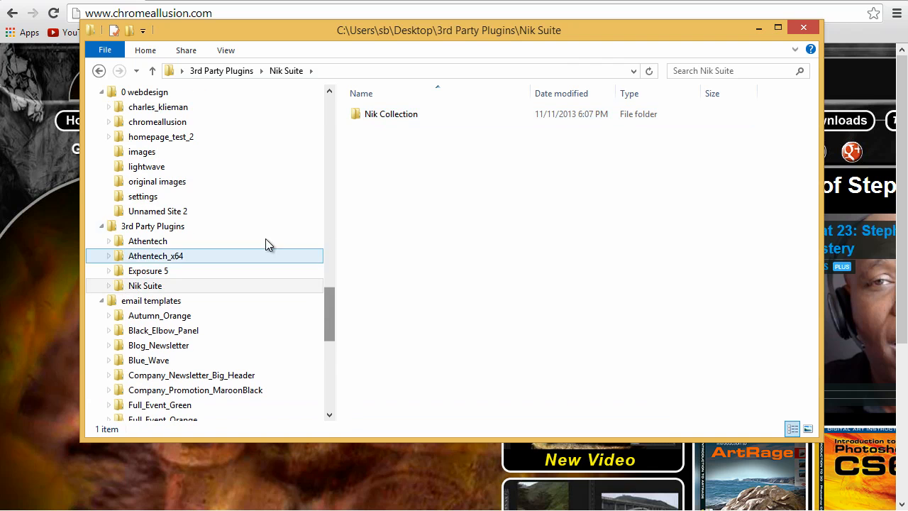
- Open the Nik Collection folder from the navigation pane to see its six plug-in folders
click(153, 226)
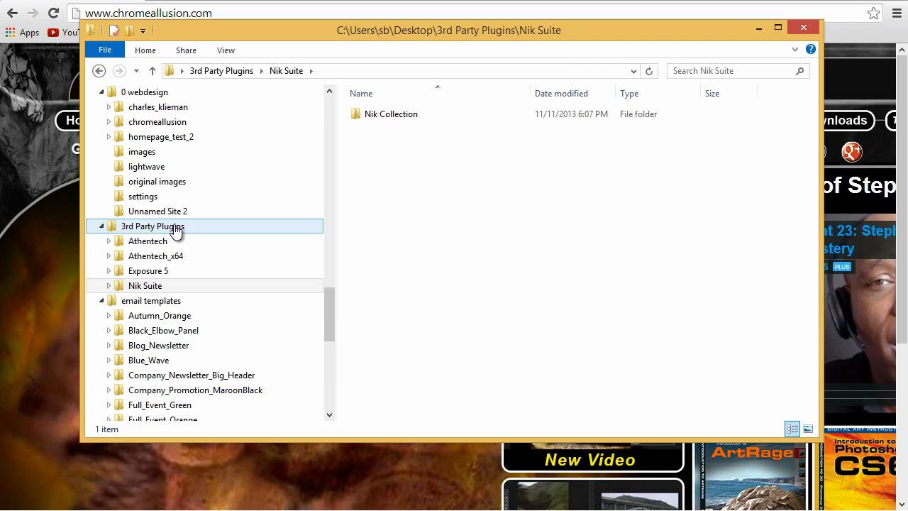
click(146, 286)
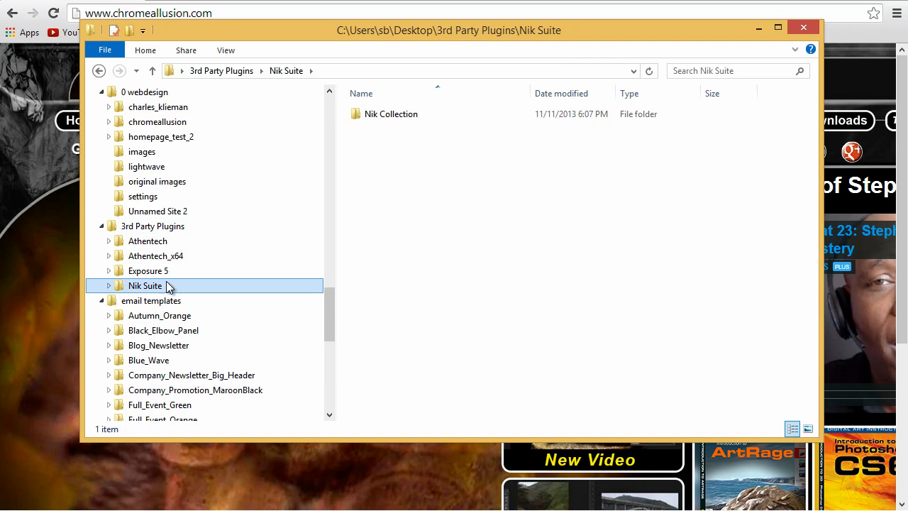
click(391, 113)
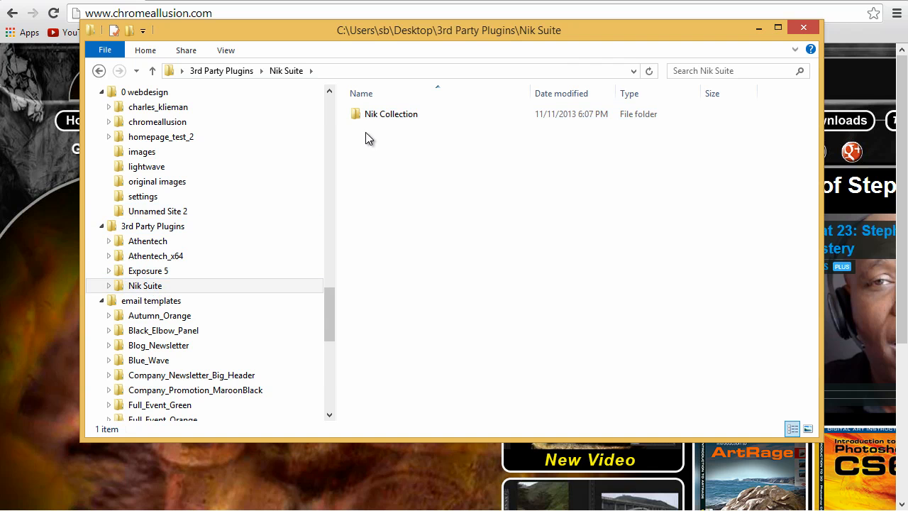
click(391, 114)
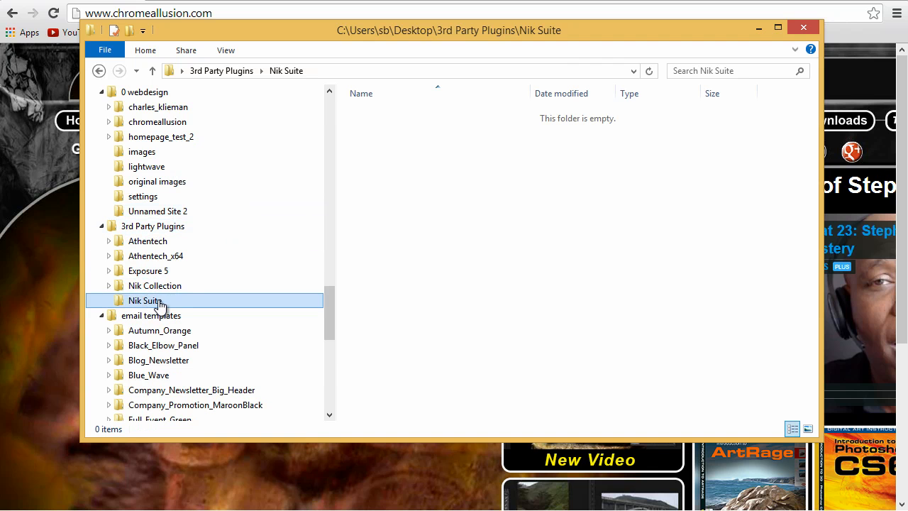
mouse_move(163, 305)
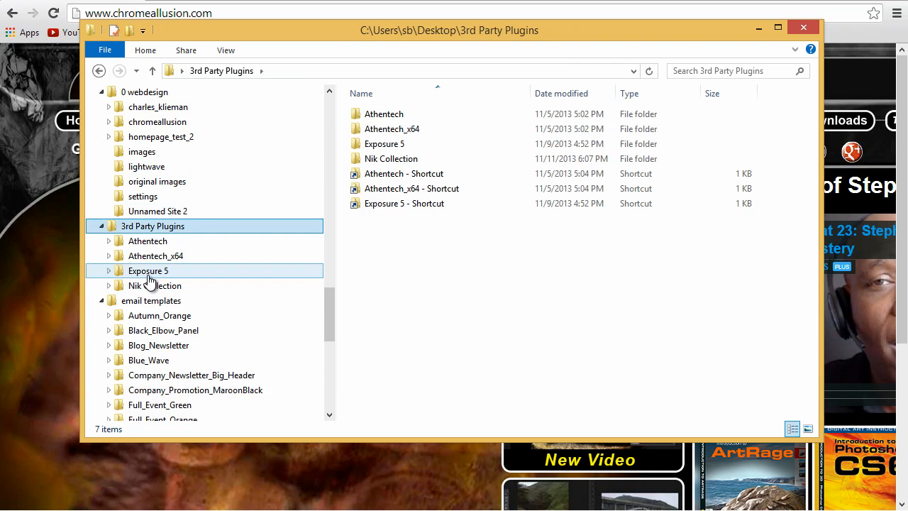
click(155, 286)
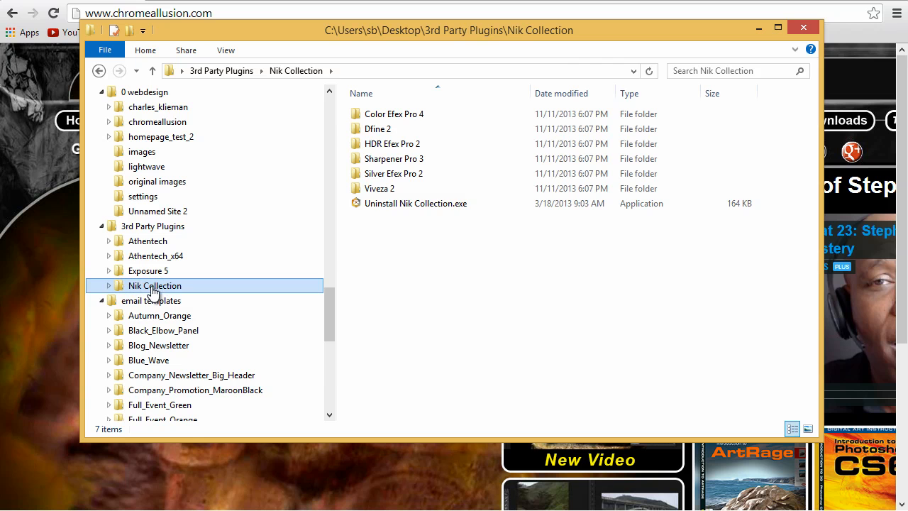
- Create a Nik Collection folder shortcut in 3rd Party Plugins and bring up its context menu
right_click(390, 158)
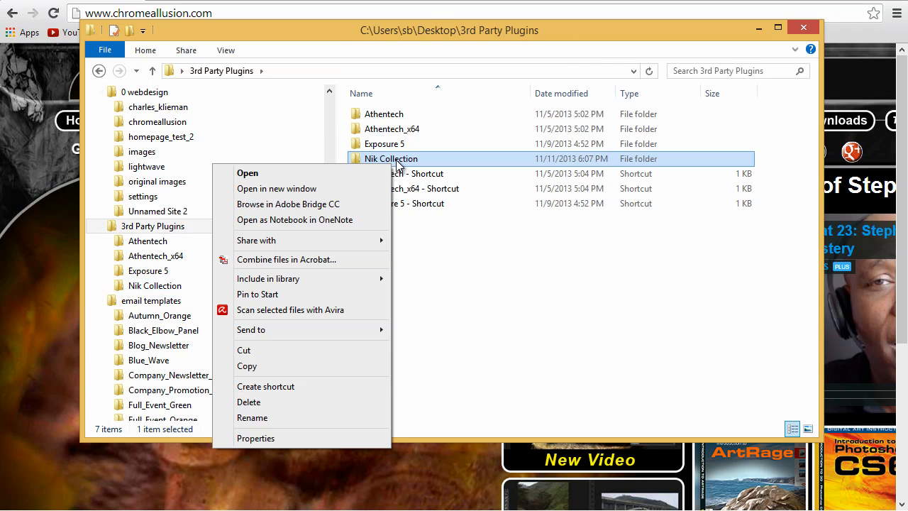
click(265, 386)
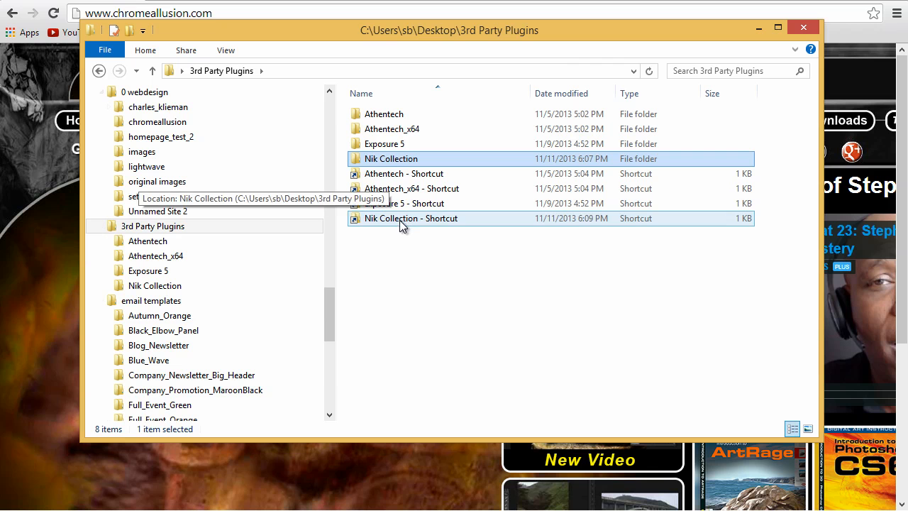
right_click(411, 217)
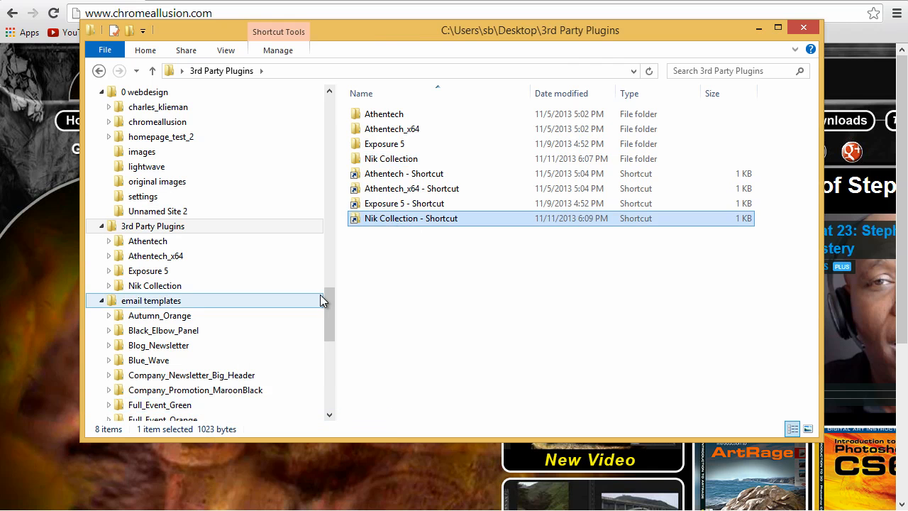
- Browse BOOTCAMP (C:) > Program Files > Adobe > Adobe Photoshop CC (64 Bit) to Plug-ins
scroll(up, 3)
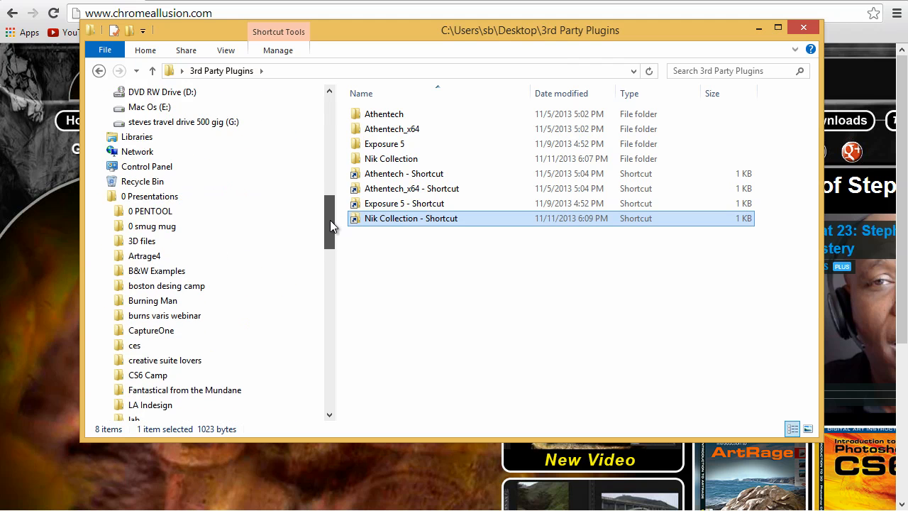
scroll(up, 3)
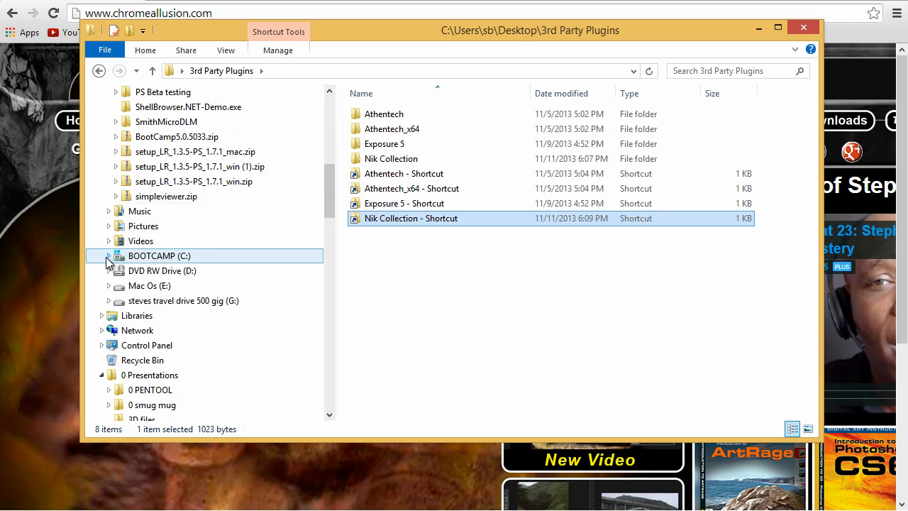
click(108, 255)
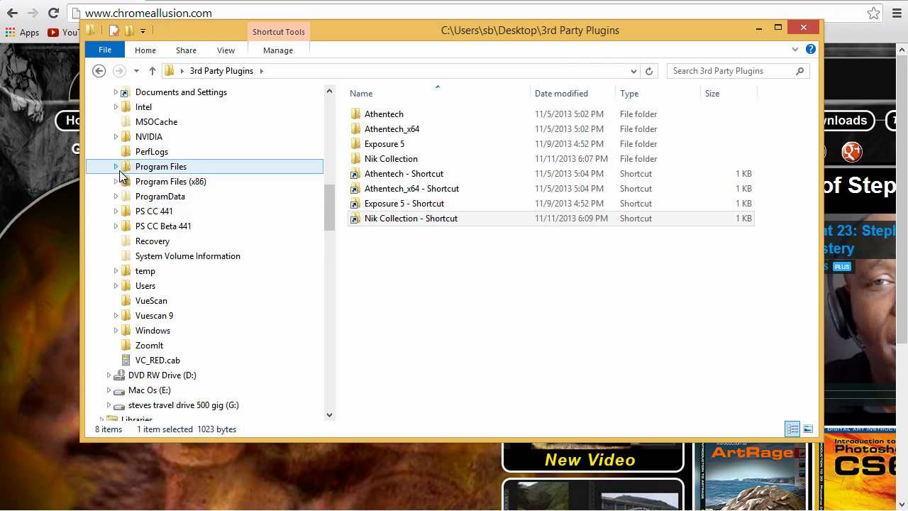
click(116, 166)
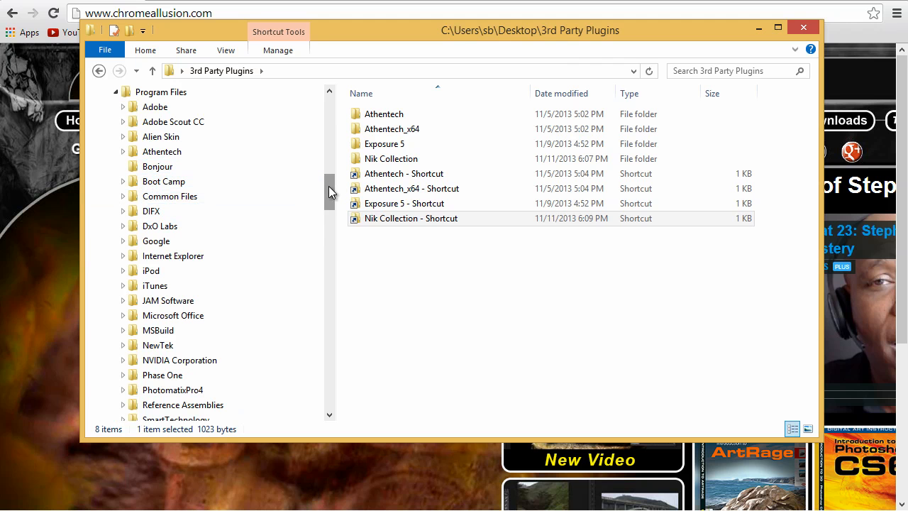
click(155, 106)
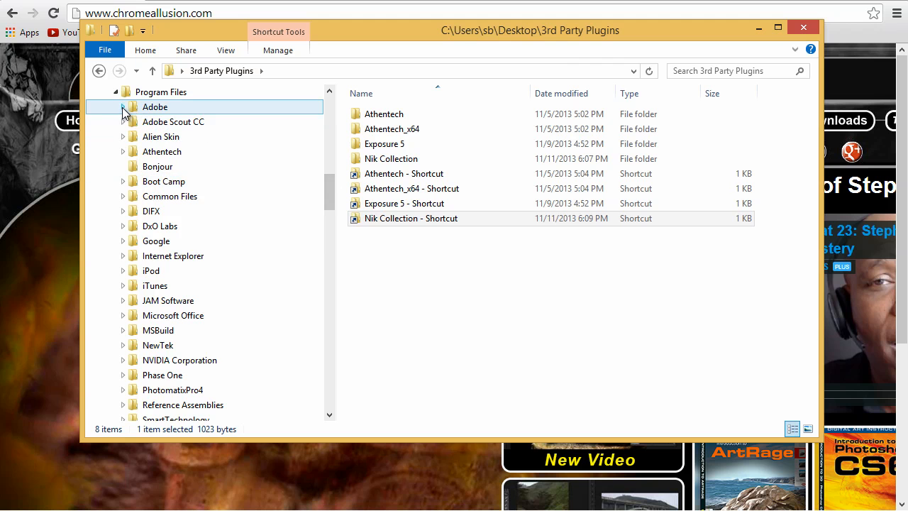
click(122, 107)
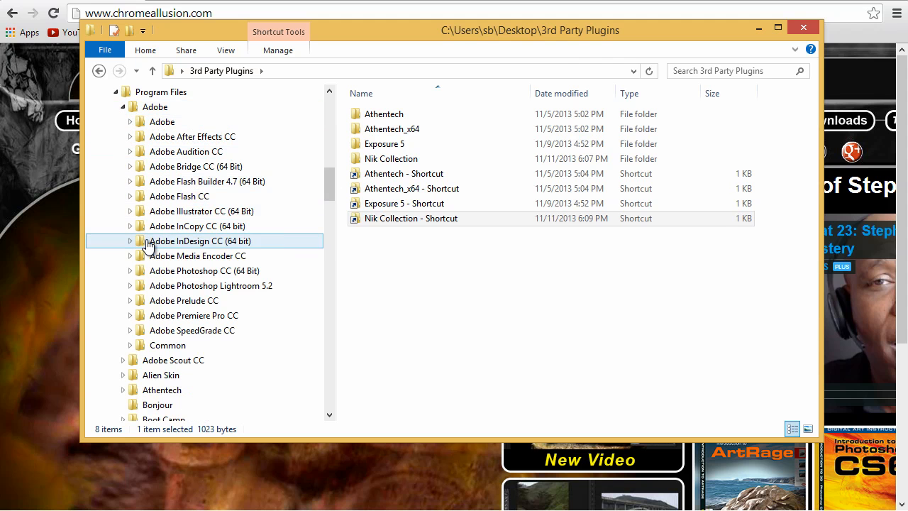
click(205, 270)
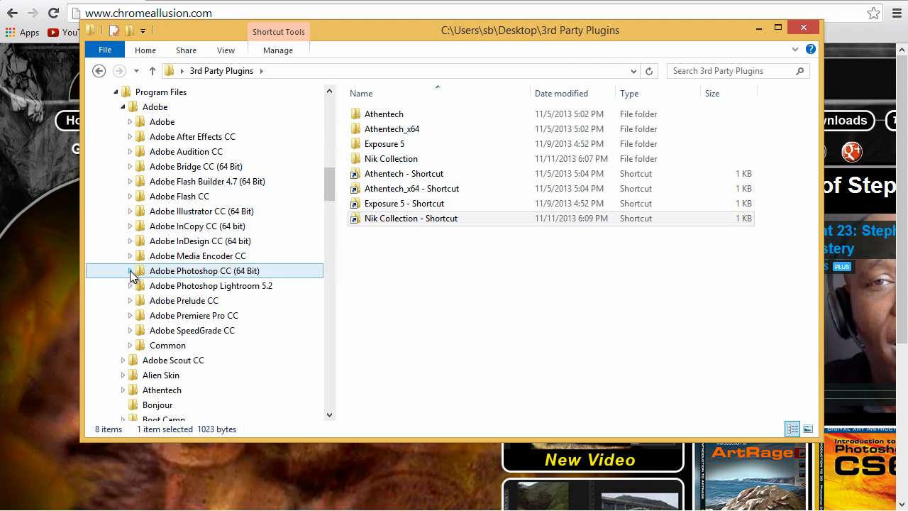
click(131, 271)
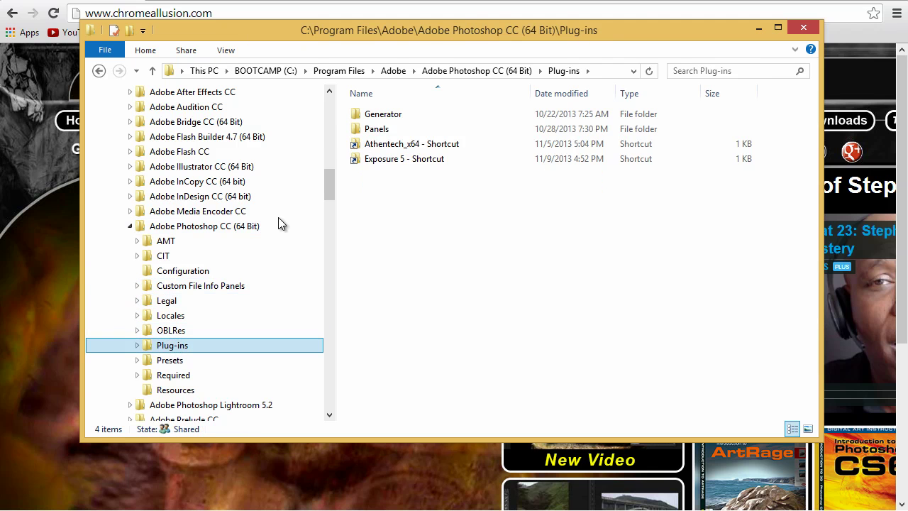
- Paste the Nik Collection shortcut beside Athentech_x64 and Exposure 5, approving administrator access
click(412, 143)
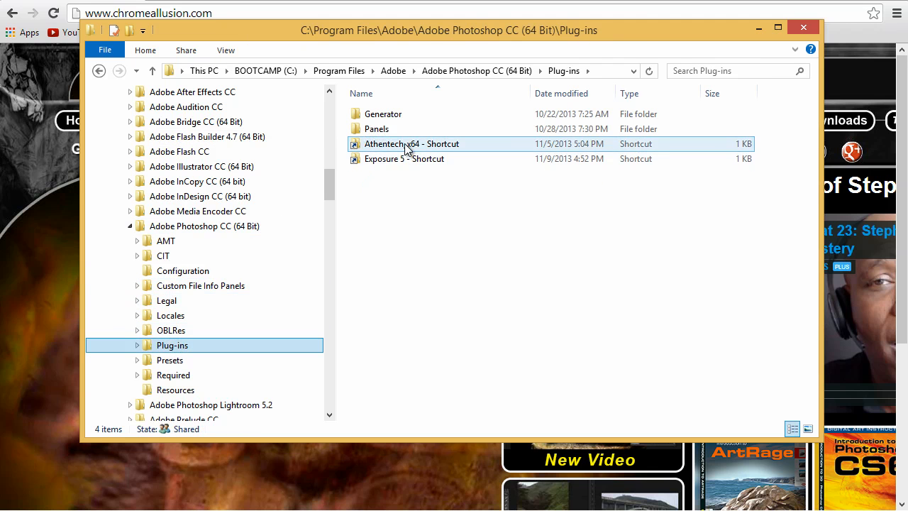
click(404, 158)
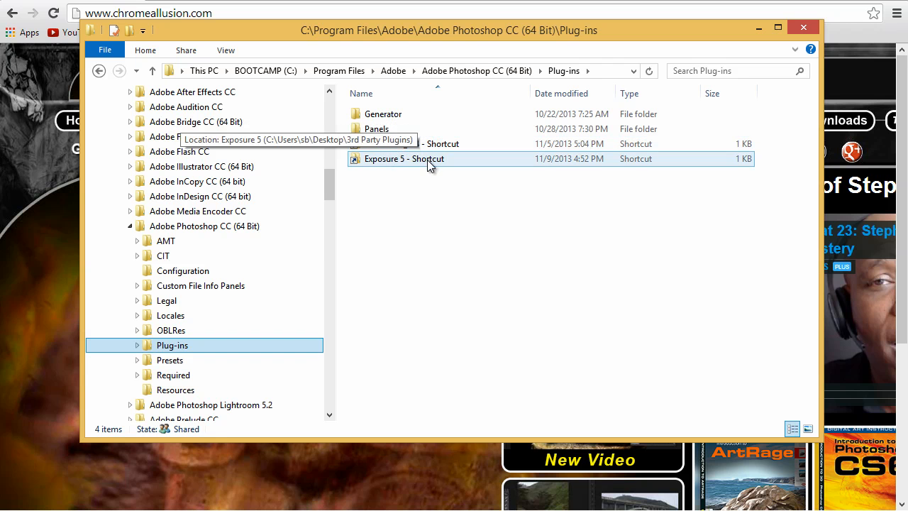
mouse_move(379, 186)
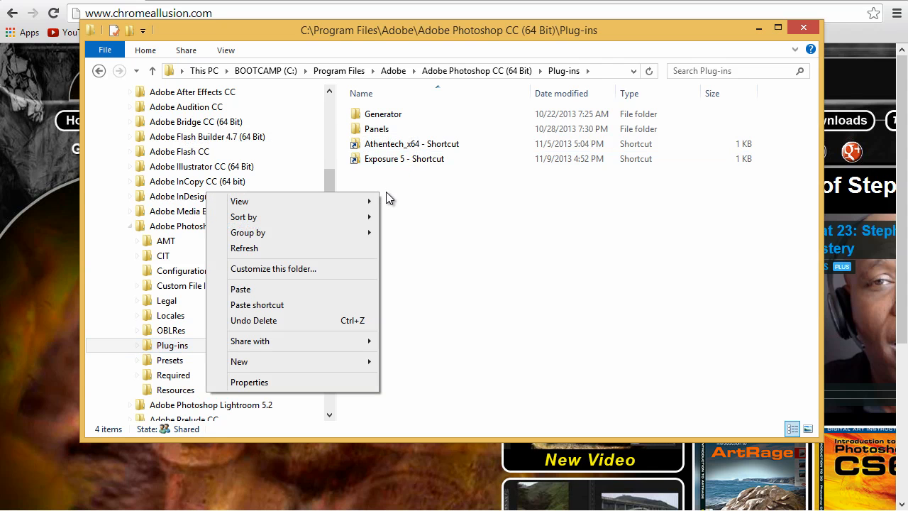
click(241, 288)
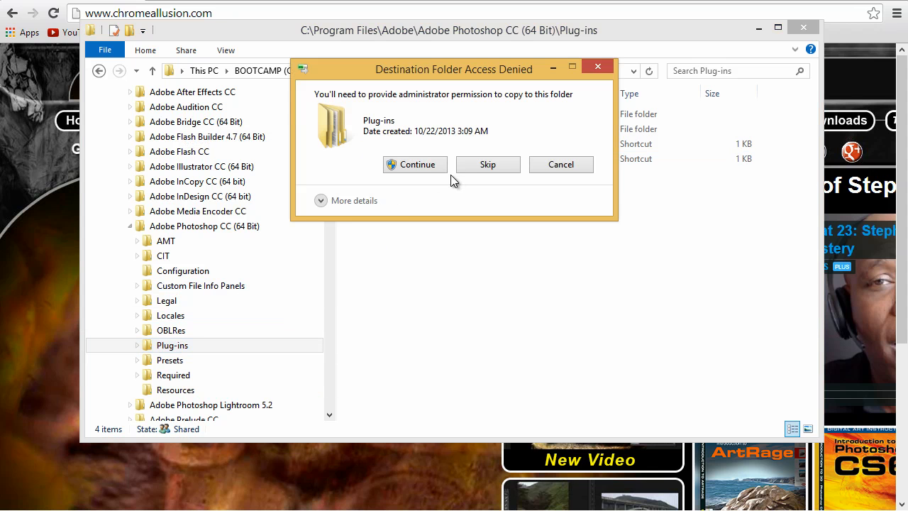
click(415, 164)
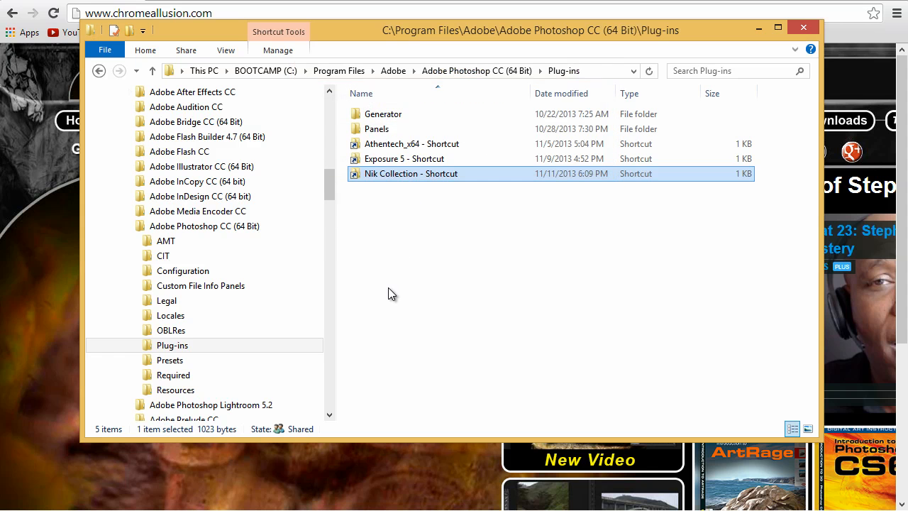
mouse_move(430, 178)
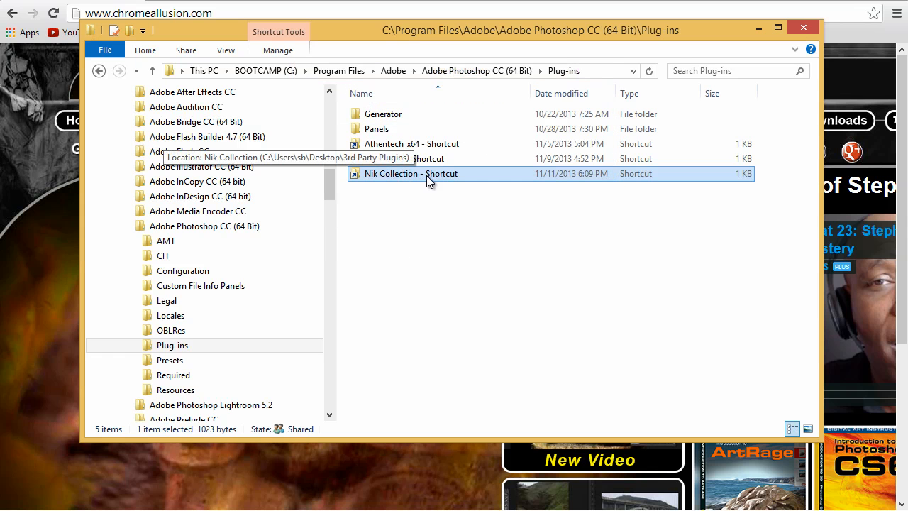
mouse_move(357, 178)
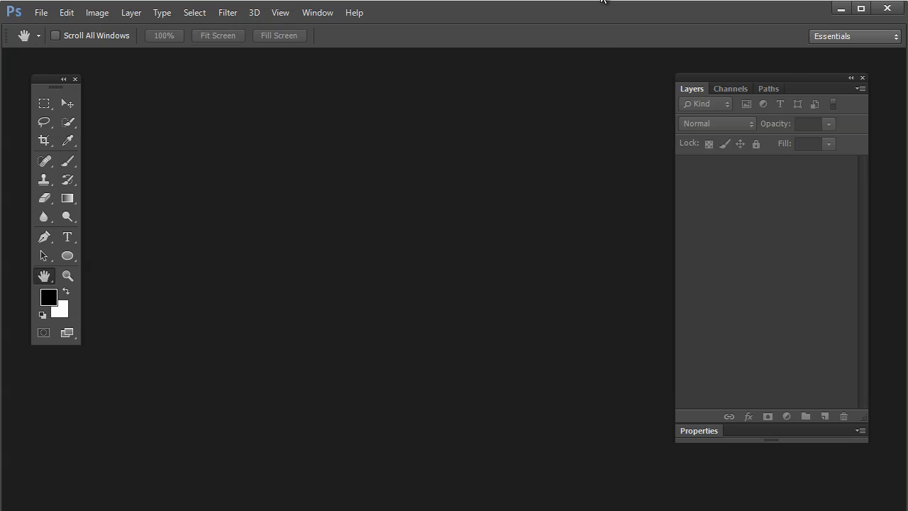
mouse_move(446, 2)
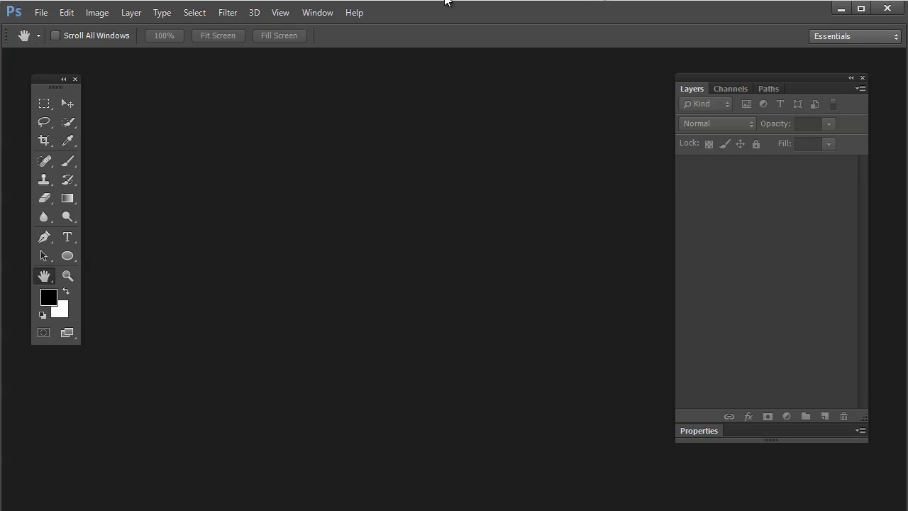
click(227, 12)
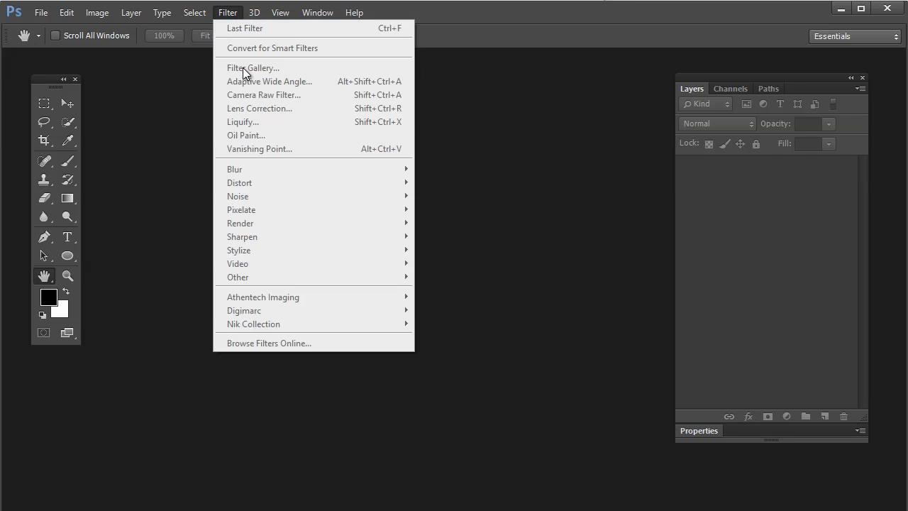
mouse_move(262, 336)
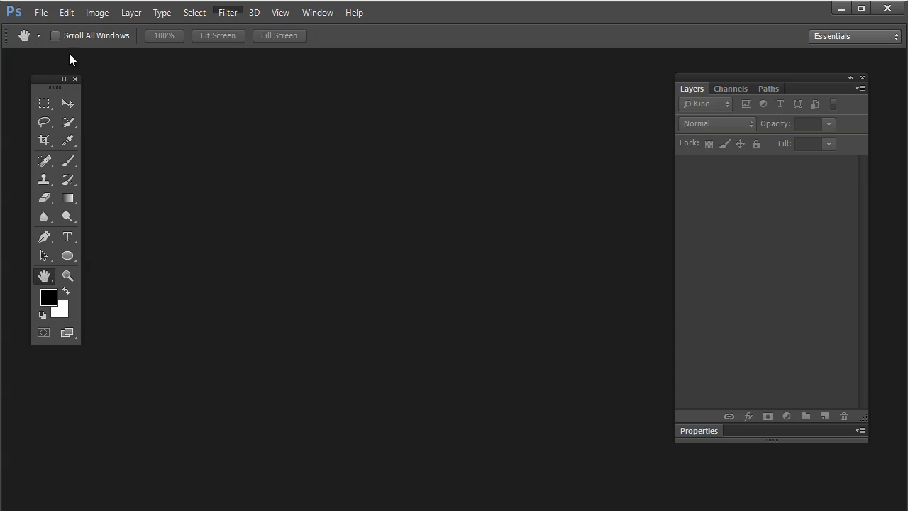
- Reopen Death Valley Junction 2.psd from the recent files list
click(41, 12)
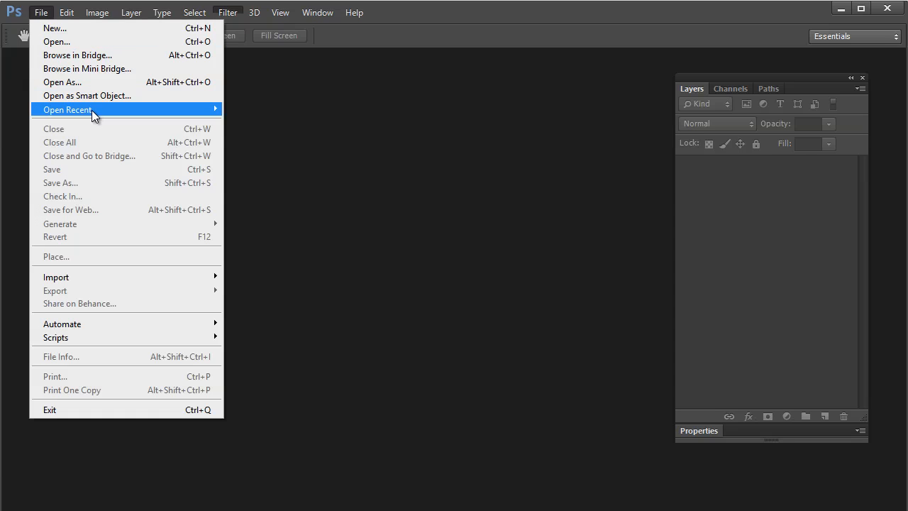
click(67, 109)
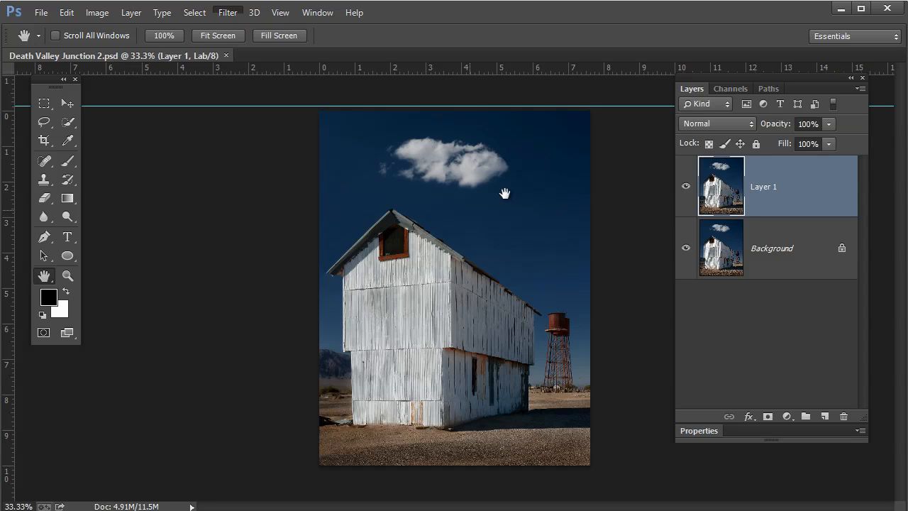
mouse_move(196, 79)
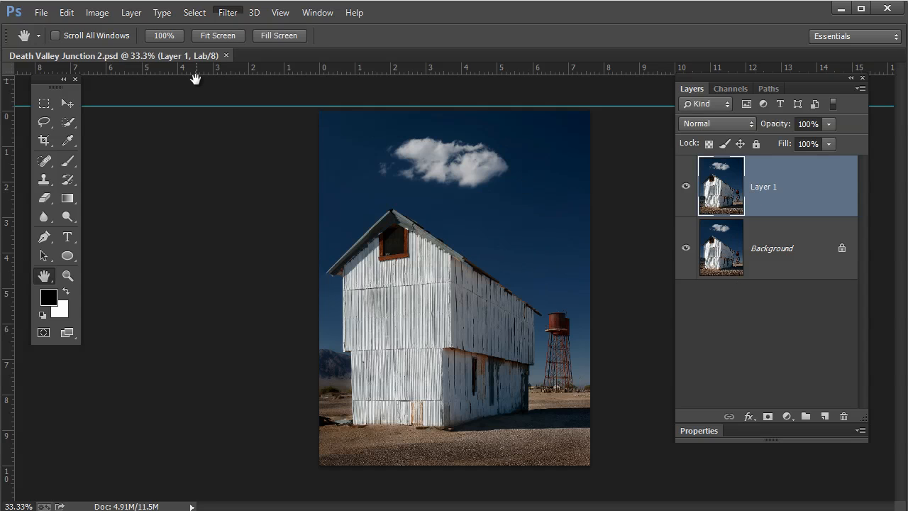
- Open the Filter menu to check the Nik Collection submenu's plugins
click(228, 12)
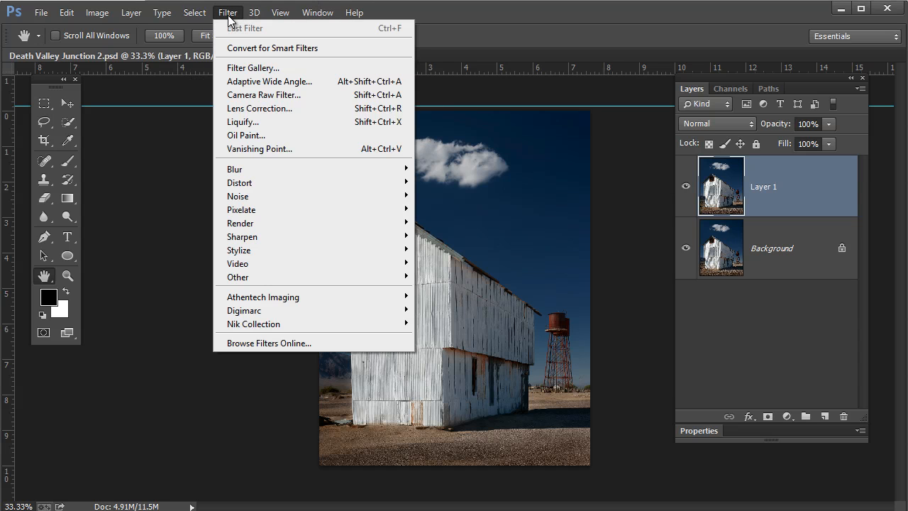
mouse_move(253, 323)
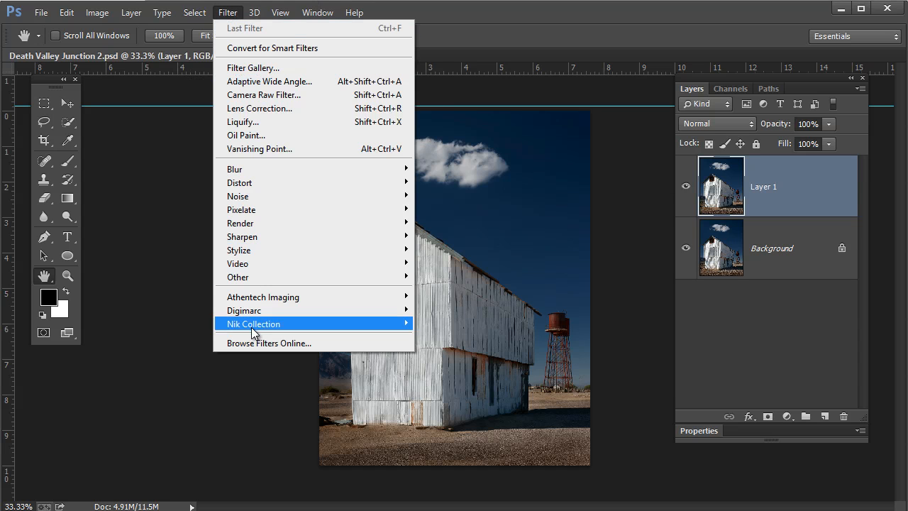
mouse_move(253, 324)
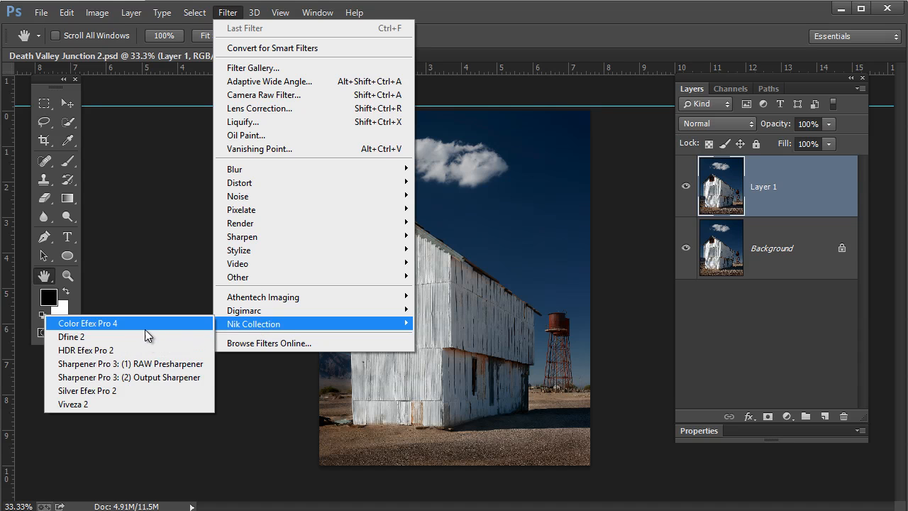
mouse_move(142, 350)
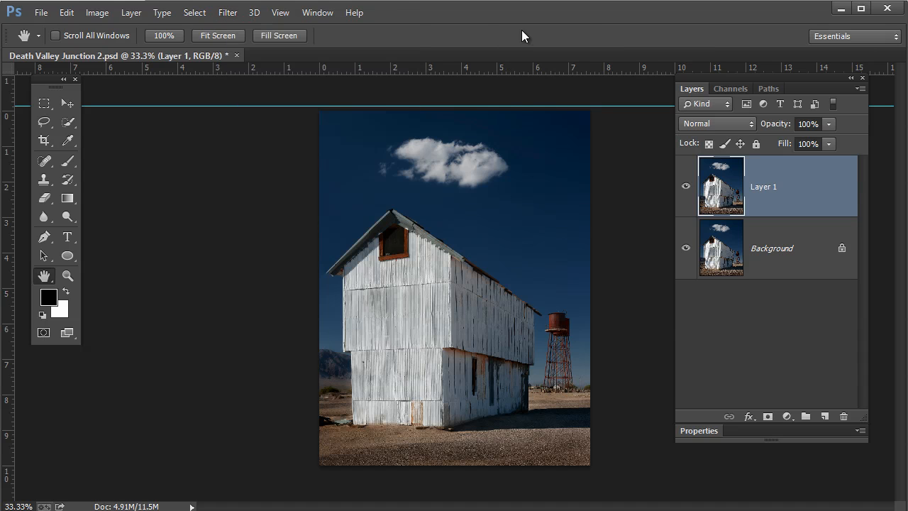
mouse_move(555, 28)
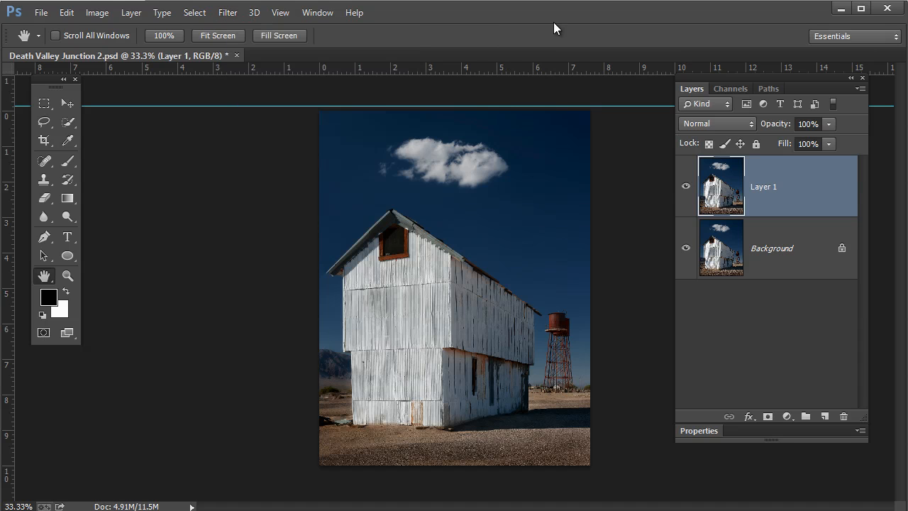